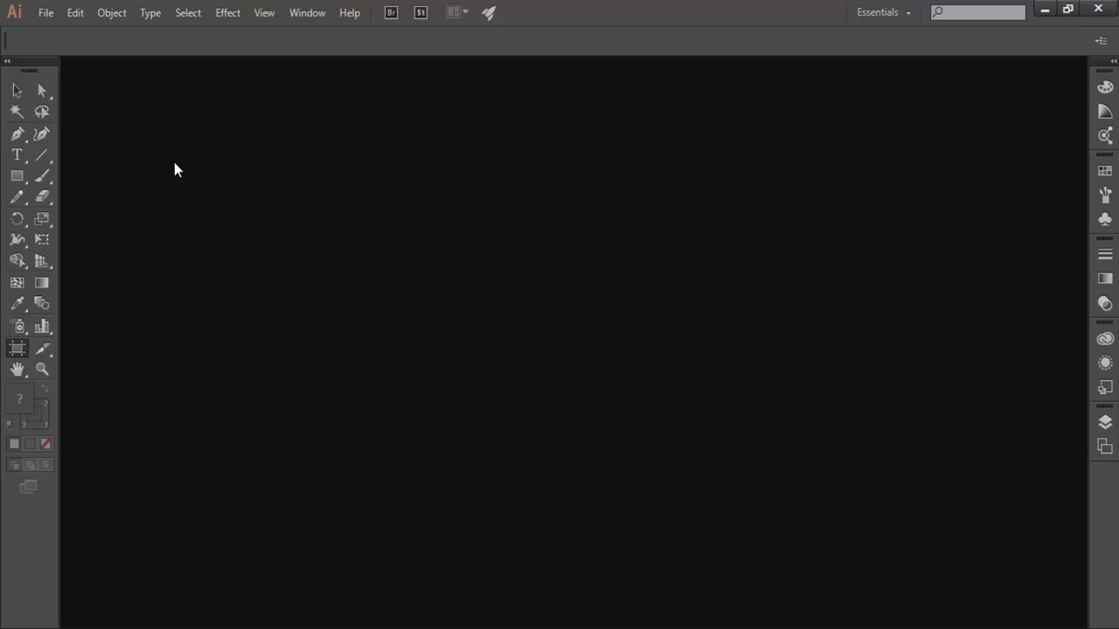
- Create a new untitled 800 x 600 pt document with one blank artboard via File > New
{"action": "left_click", "coordinate": [45, 12]}
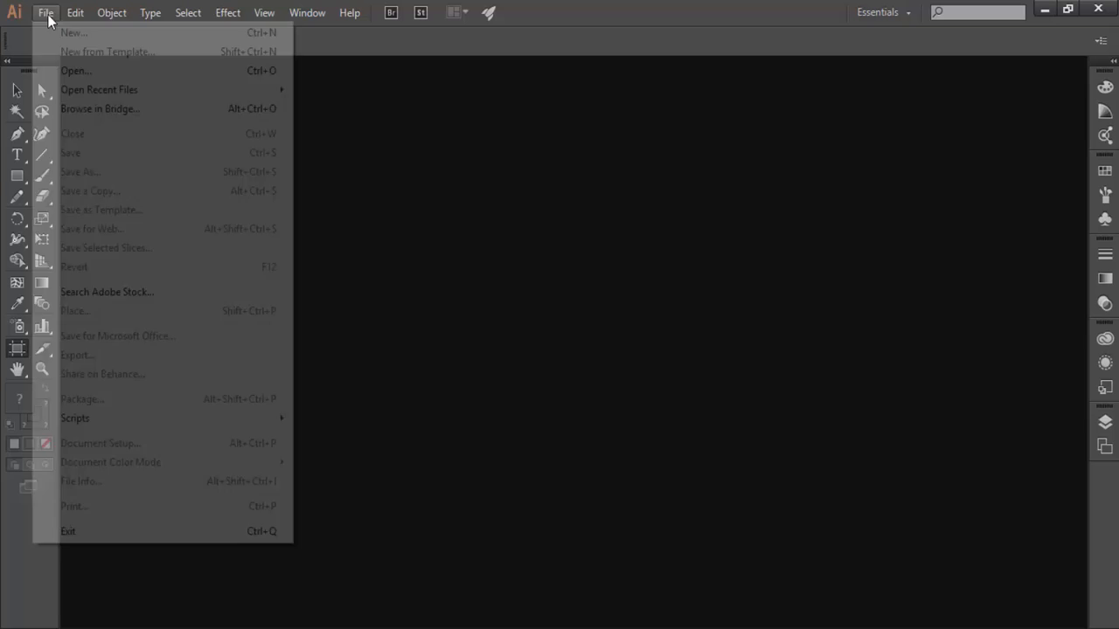
{"action": "left_click", "coordinate": [74, 31]}
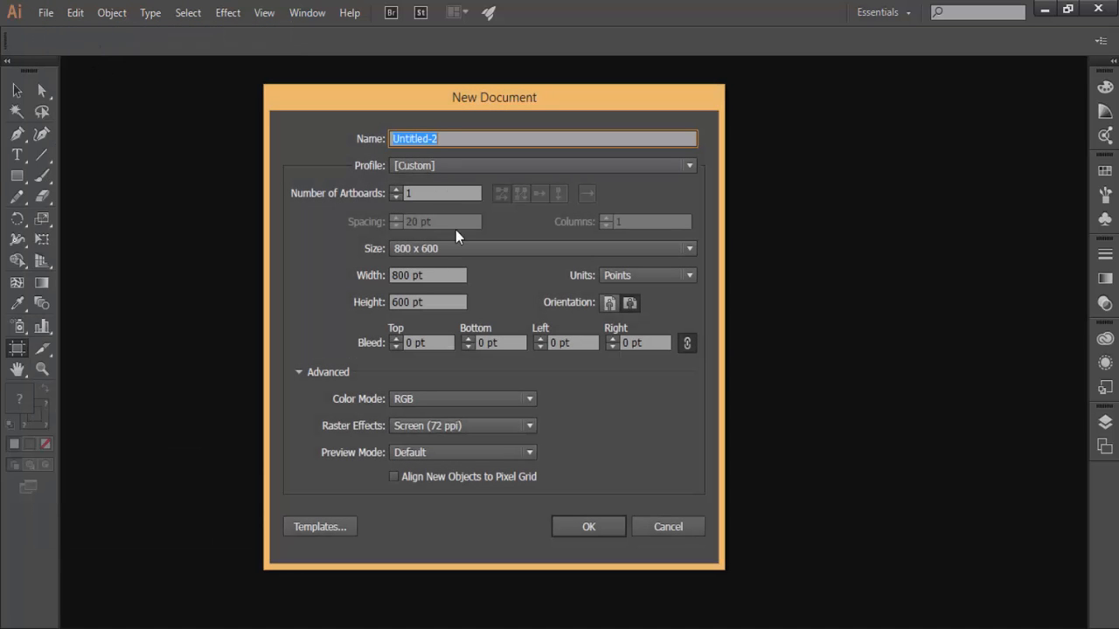
{"action": "mouse_move", "coordinate": [462, 259]}
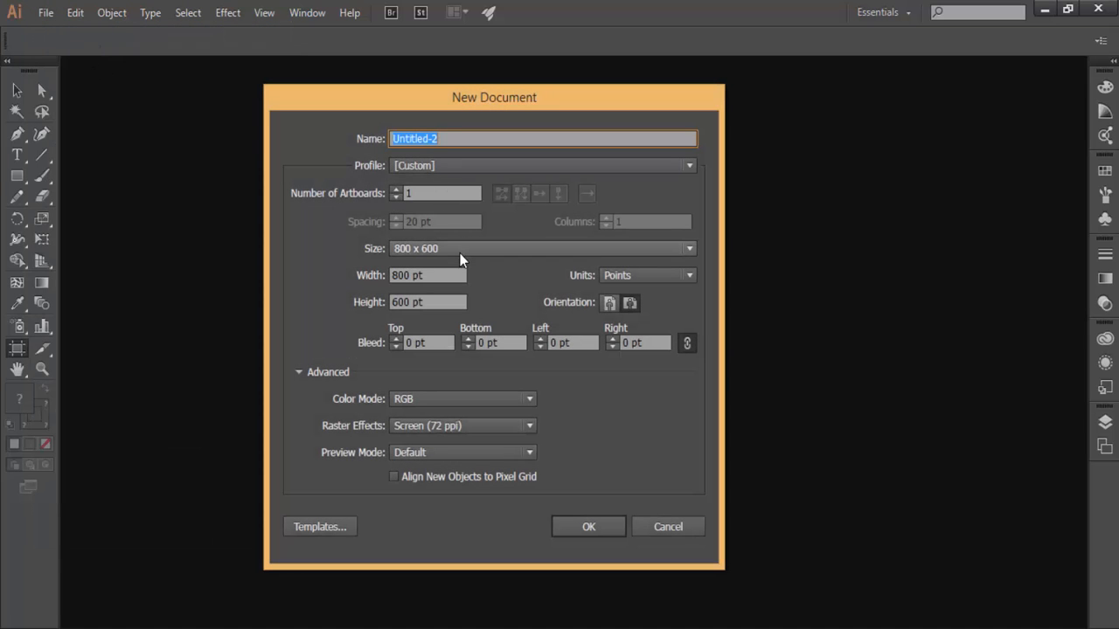
{"action": "mouse_move", "coordinate": [524, 512]}
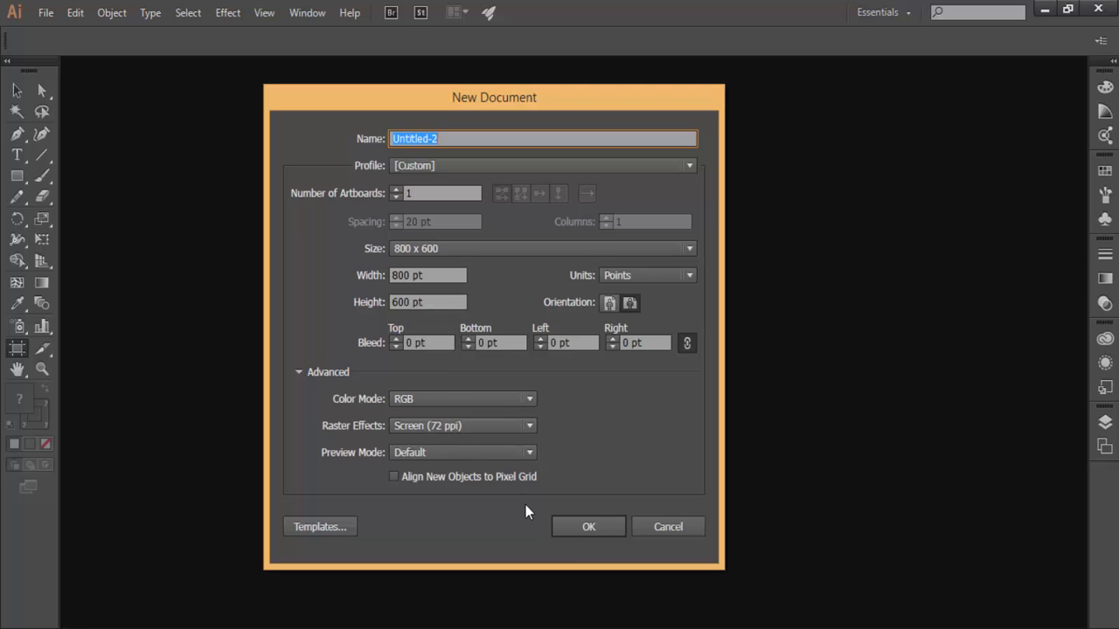
{"action": "left_click", "coordinate": [587, 526]}
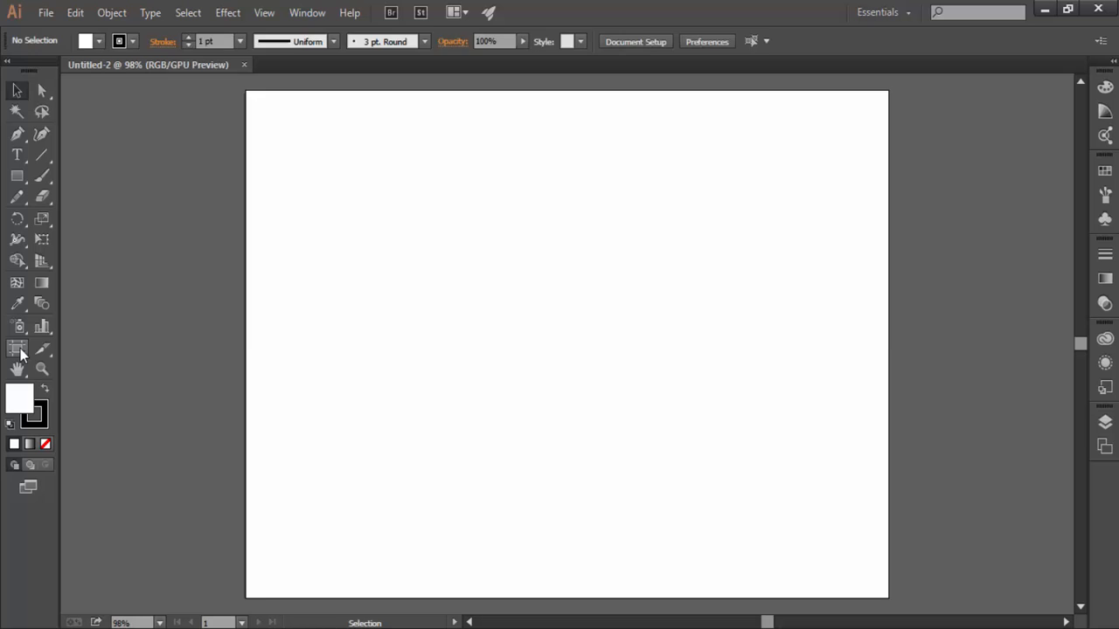
- Activate the Artboard Tool so Artboard 1 shows its boundary and resize handles
{"action": "left_click", "coordinate": [17, 348]}
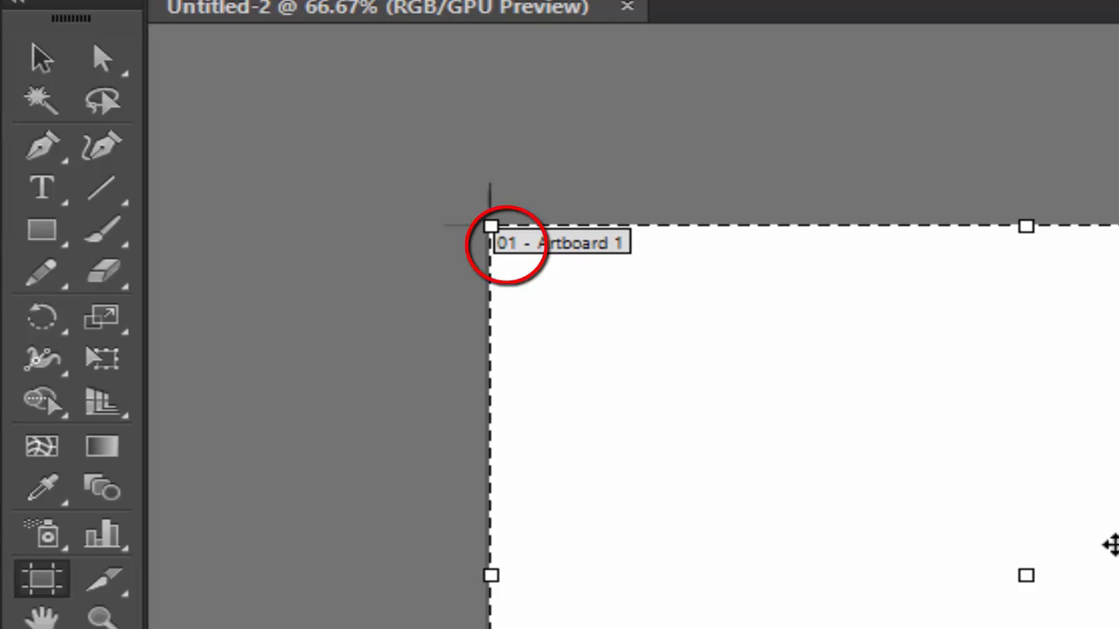
{"action": "mouse_move", "coordinate": [521, 277]}
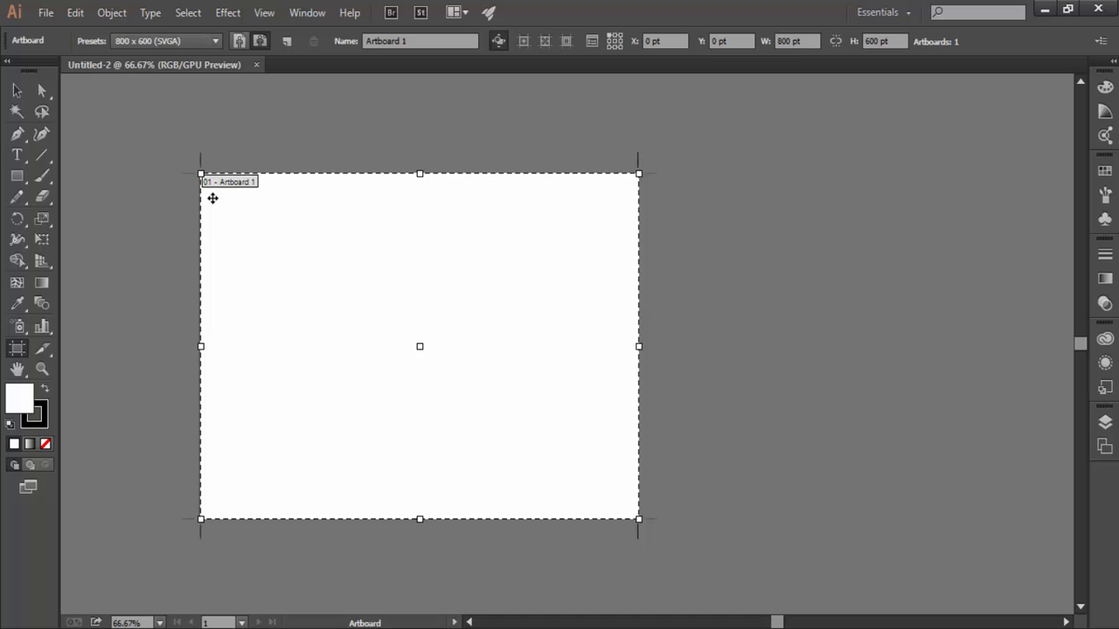
{"action": "mouse_move", "coordinate": [671, 220]}
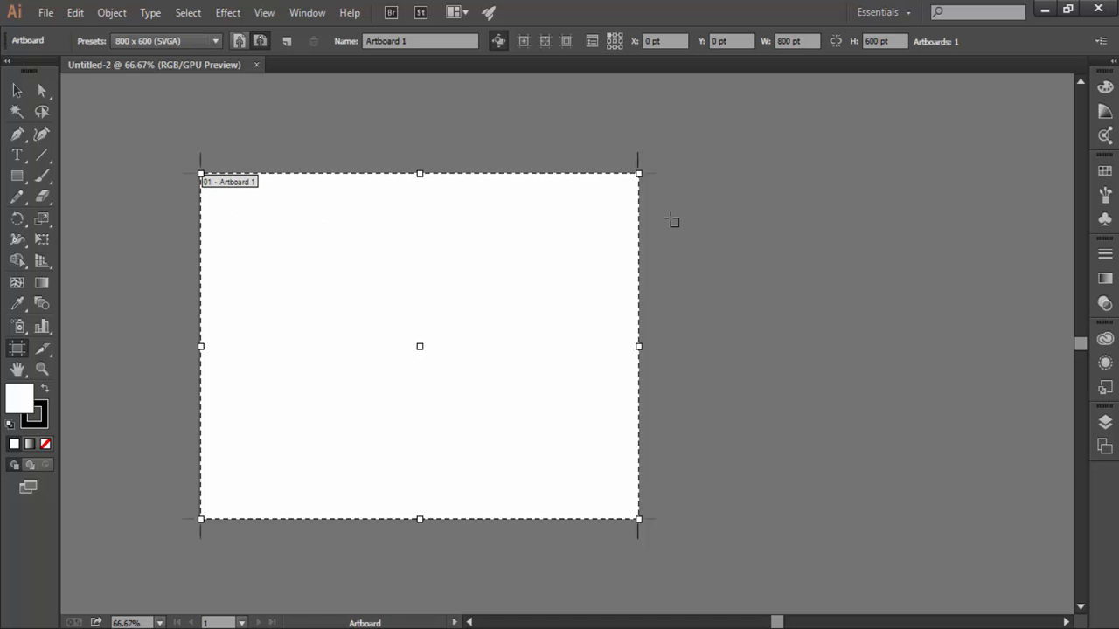
{"action": "mouse_move", "coordinate": [682, 174]}
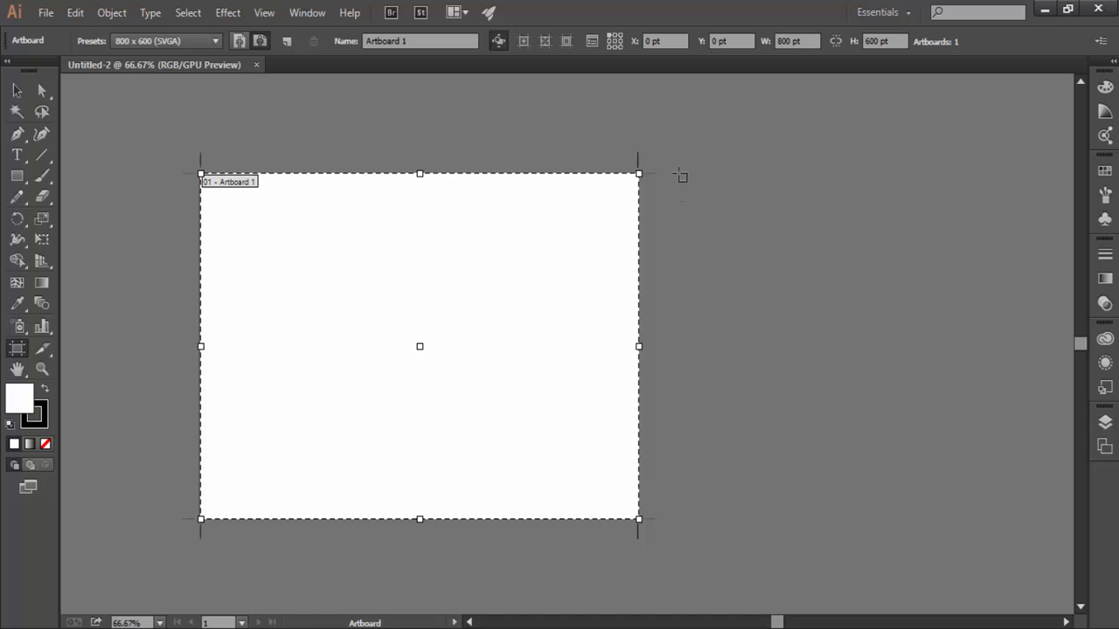
- Draw a second artboard right of Artboard 1, delete it, then draw a replacement Artboard 3
{"action": "left_click_drag", "start_coordinate": [678, 173], "coordinate": [983, 465]}
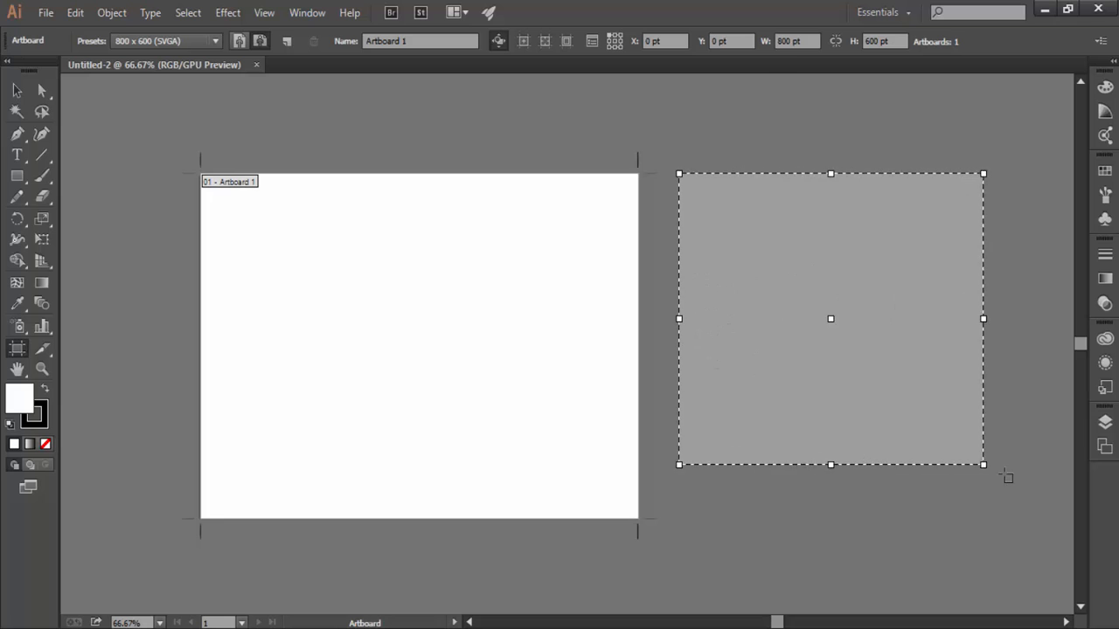
{"action": "left_click_drag", "start_coordinate": [982, 465], "coordinate": [1065, 504]}
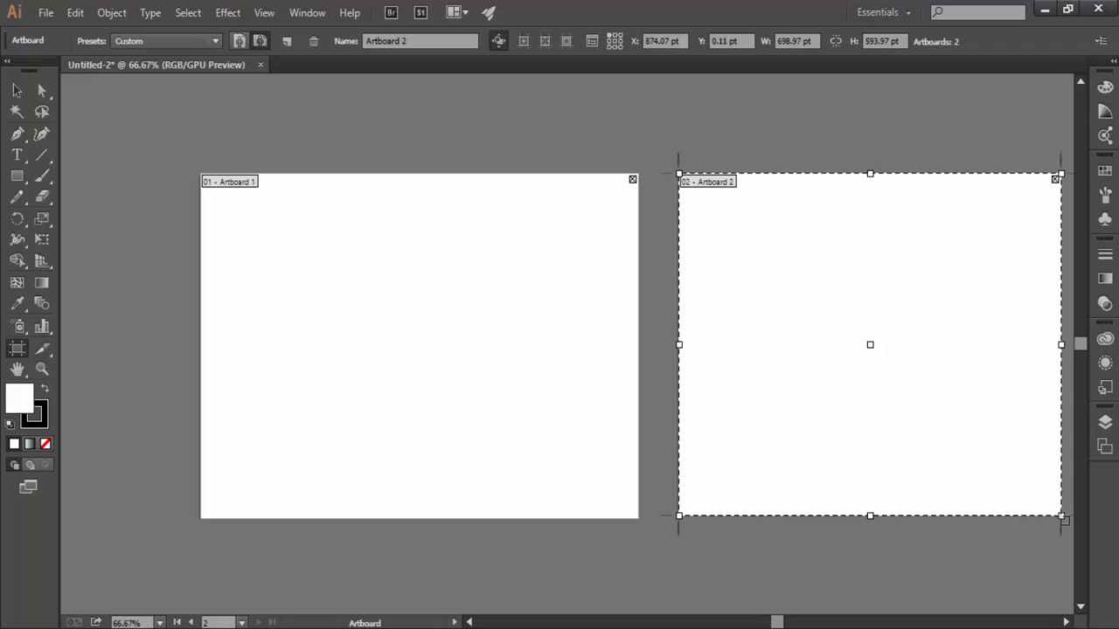
{"action": "left_click", "coordinate": [313, 42]}
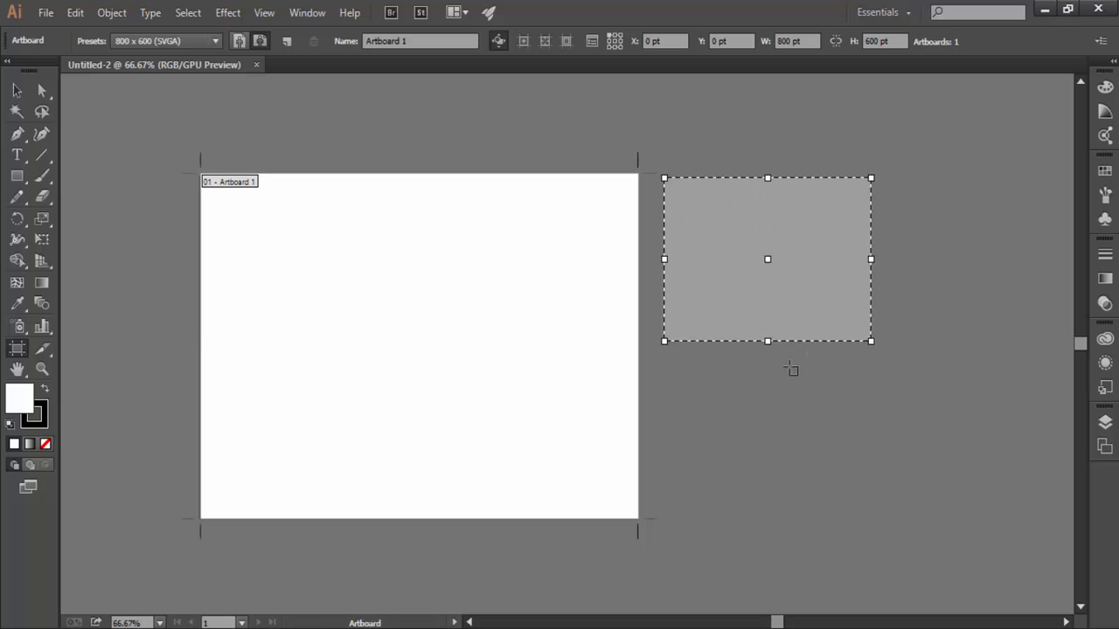
{"action": "left_click_drag", "start_coordinate": [870, 341], "coordinate": [1052, 486]}
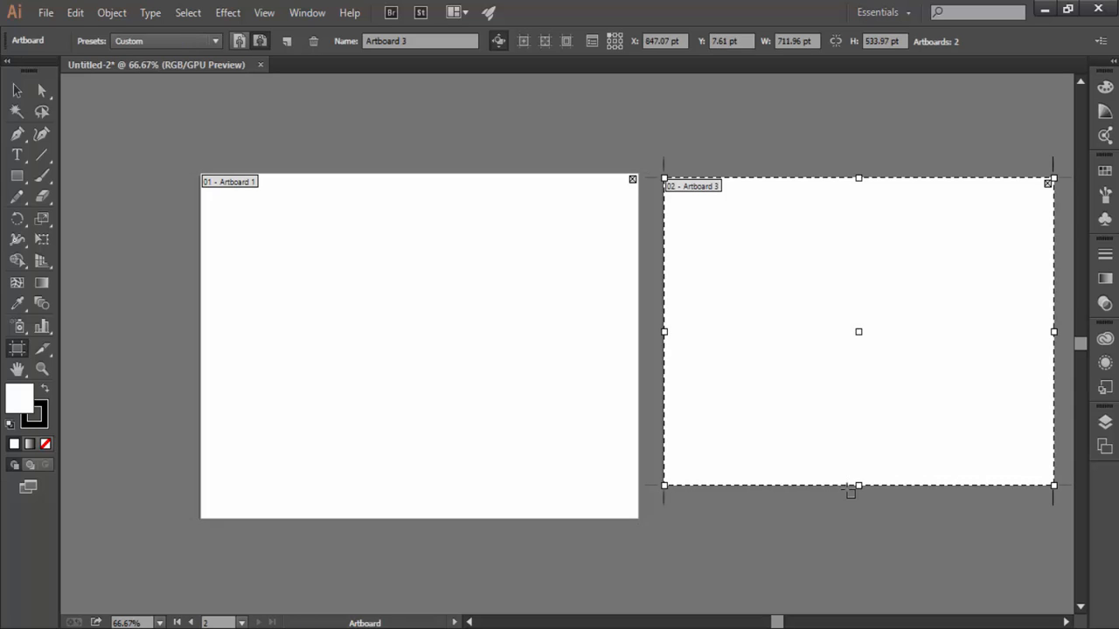
{"action": "mouse_move", "coordinate": [837, 493]}
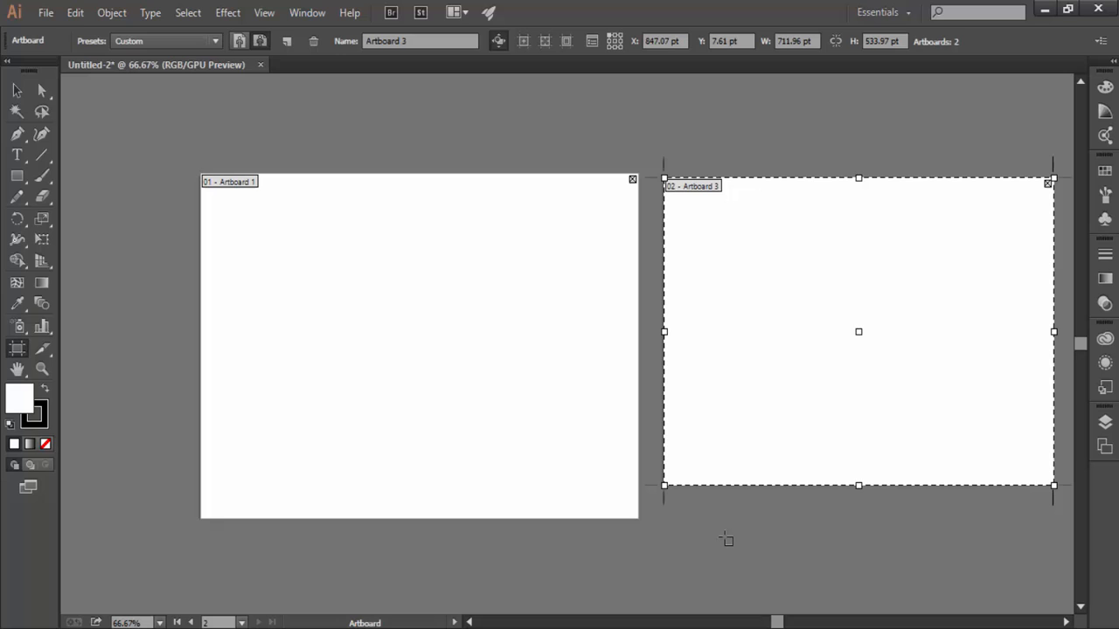
{"action": "mouse_move", "coordinate": [748, 539]}
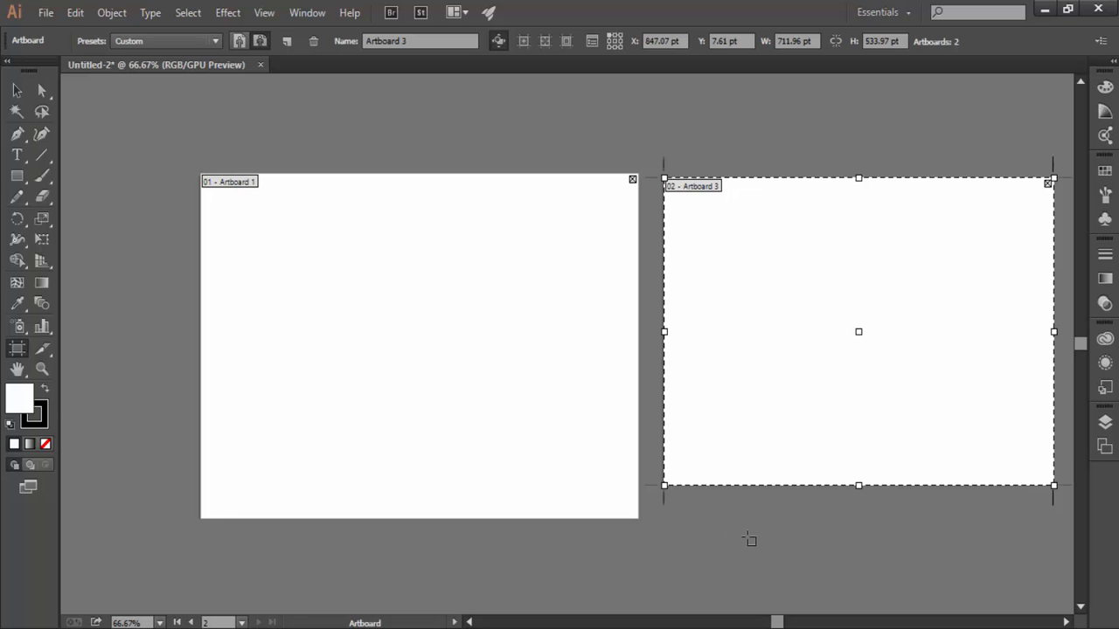
{"action": "mouse_move", "coordinate": [1030, 514]}
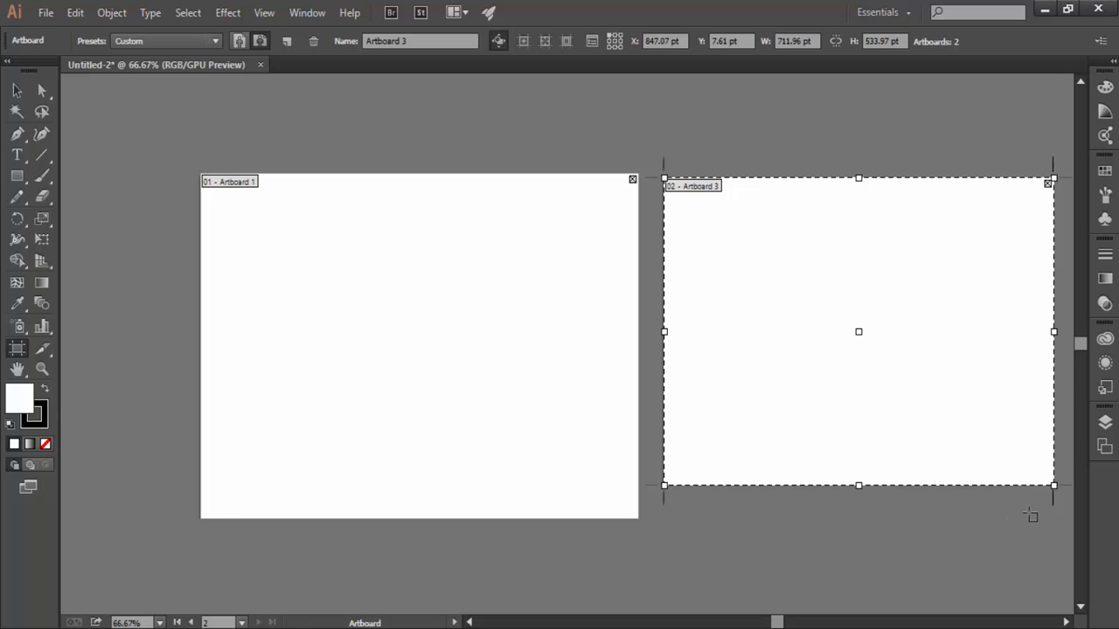
{"action": "mouse_move", "coordinate": [678, 507]}
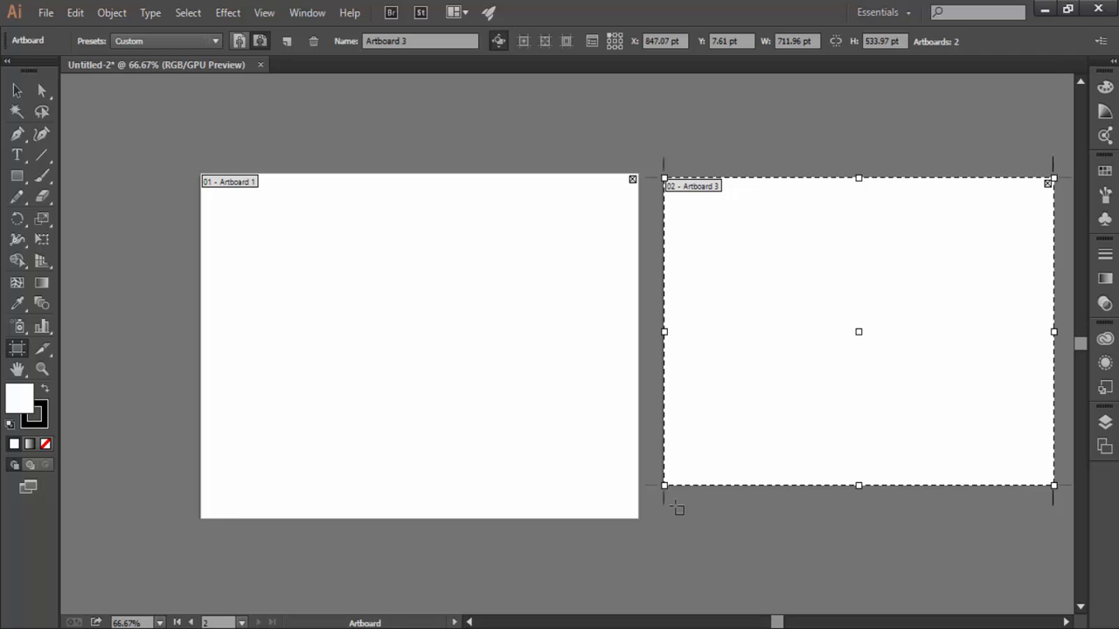
{"action": "mouse_move", "coordinate": [699, 479]}
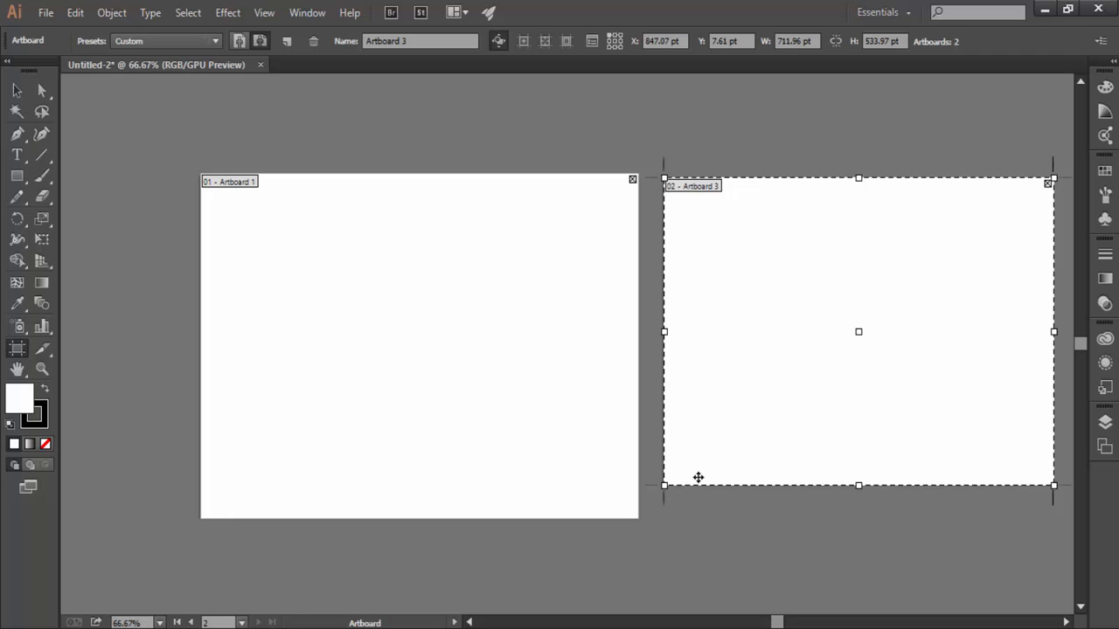
{"action": "mouse_move", "coordinate": [829, 336]}
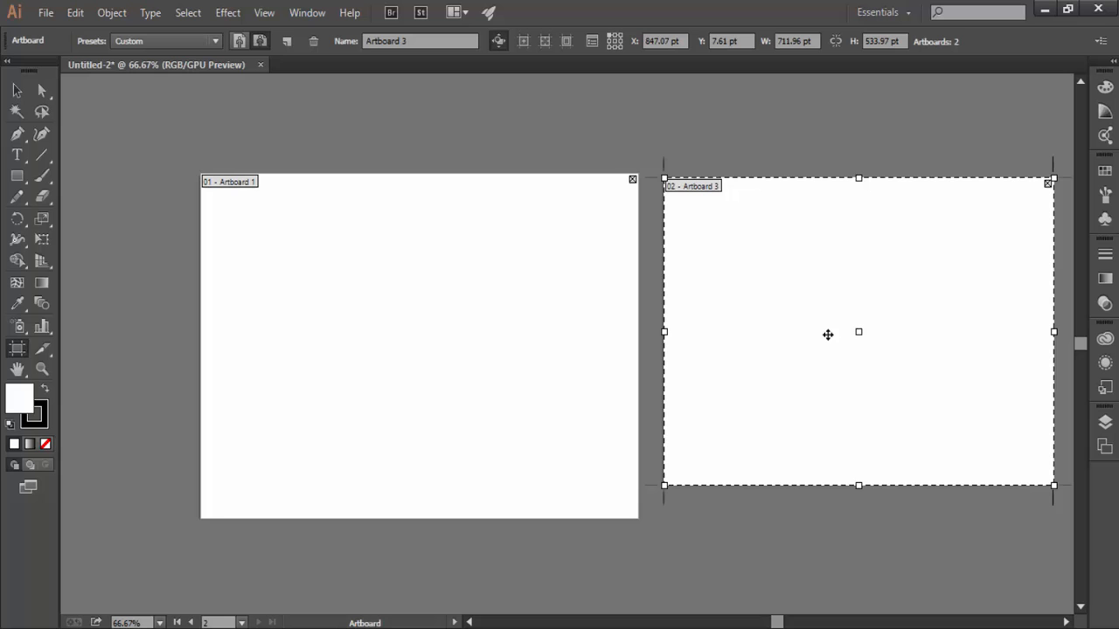
- Move Artboard 3 slightly, then stretch its top edge upward and its right edge outward
{"action": "left_click_drag", "start_coordinate": [828, 332], "coordinate": [818, 326]}
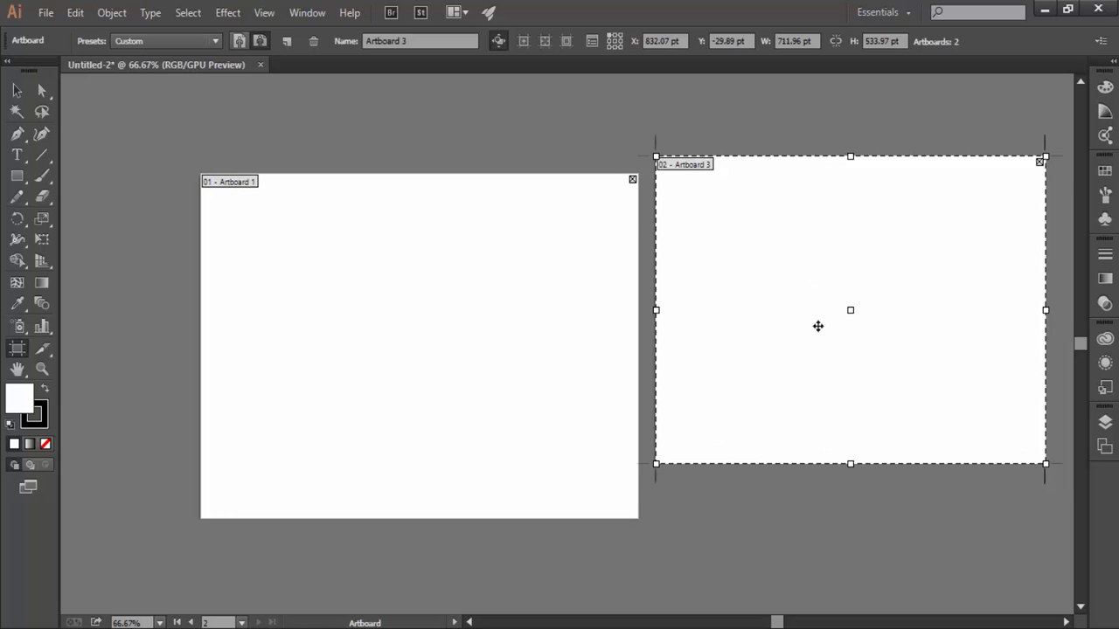
{"action": "left_click_drag", "start_coordinate": [818, 327], "coordinate": [860, 220]}
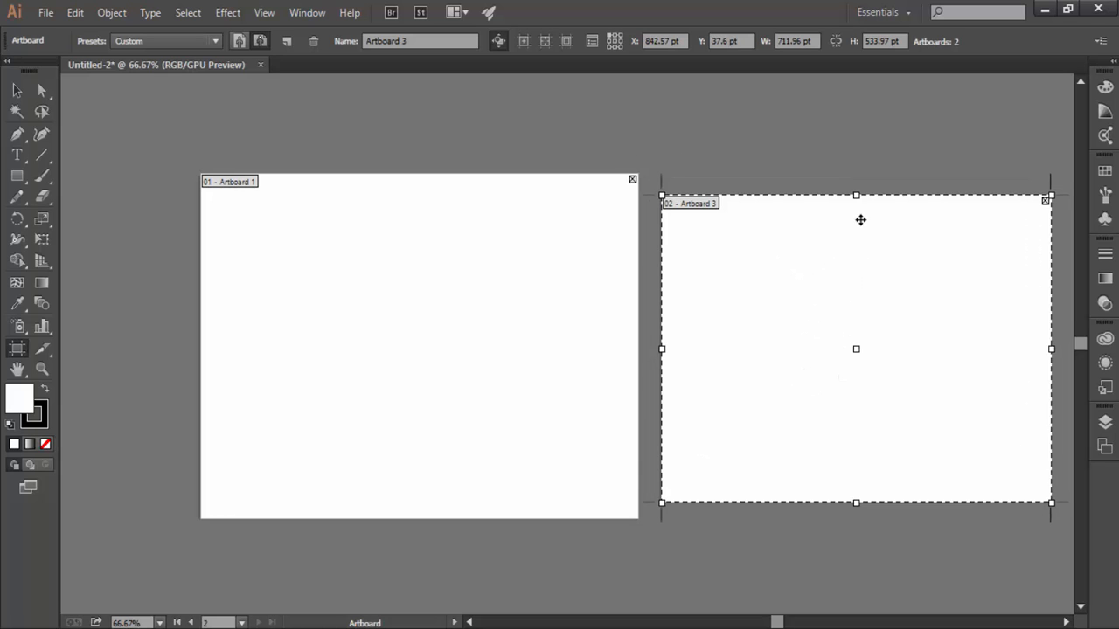
{"action": "mouse_move", "coordinate": [856, 196]}
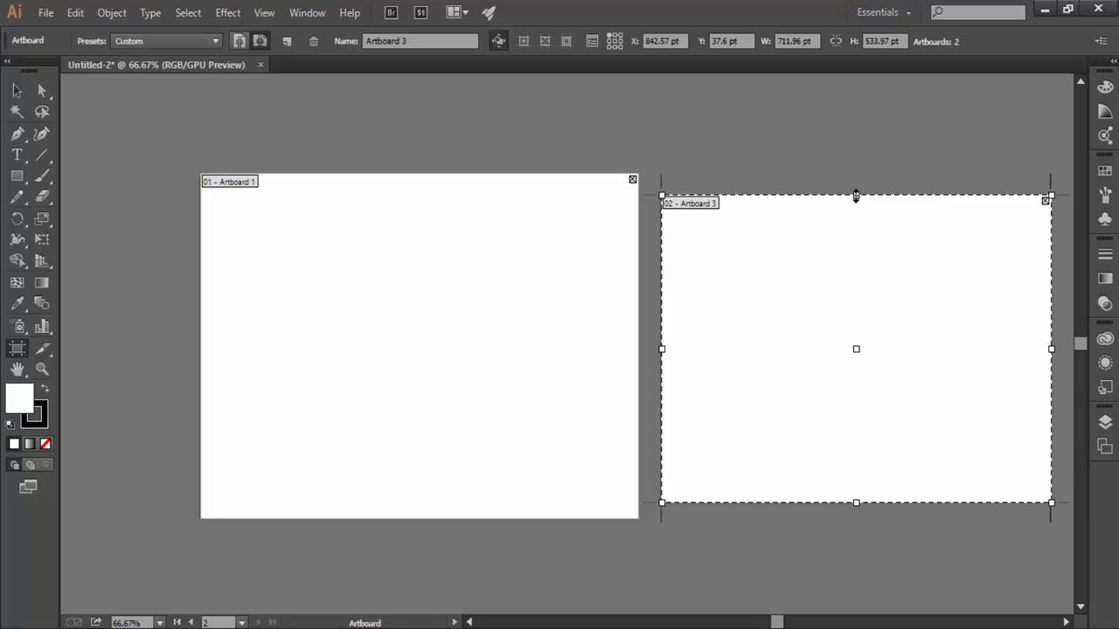
{"action": "left_click_drag", "start_coordinate": [856, 196], "coordinate": [857, 156]}
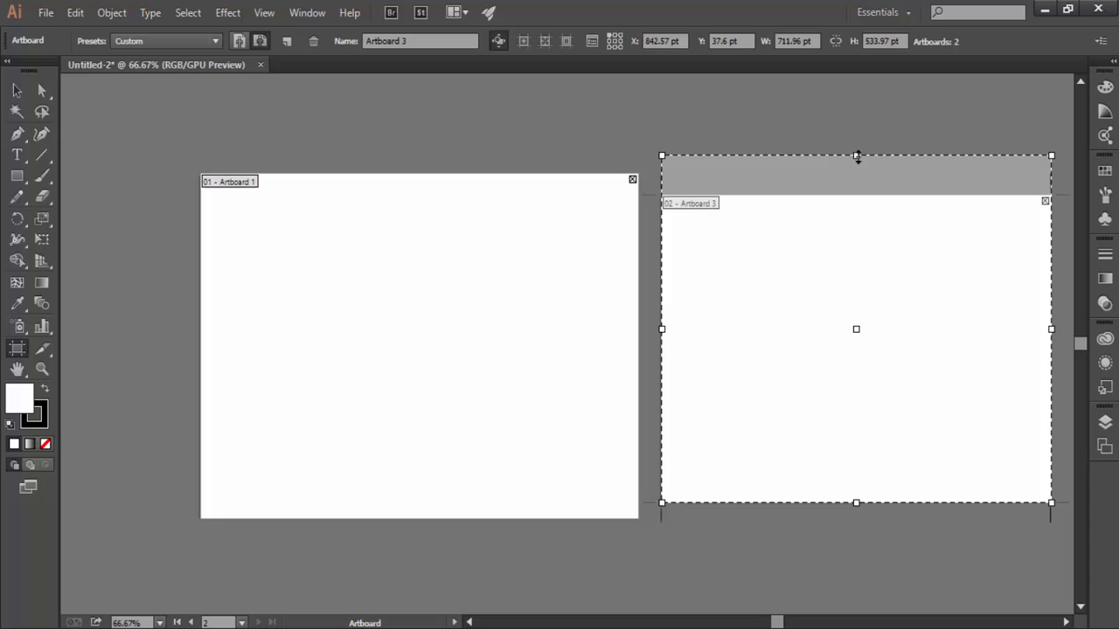
{"action": "left_click_drag", "start_coordinate": [856, 155], "coordinate": [856, 140]}
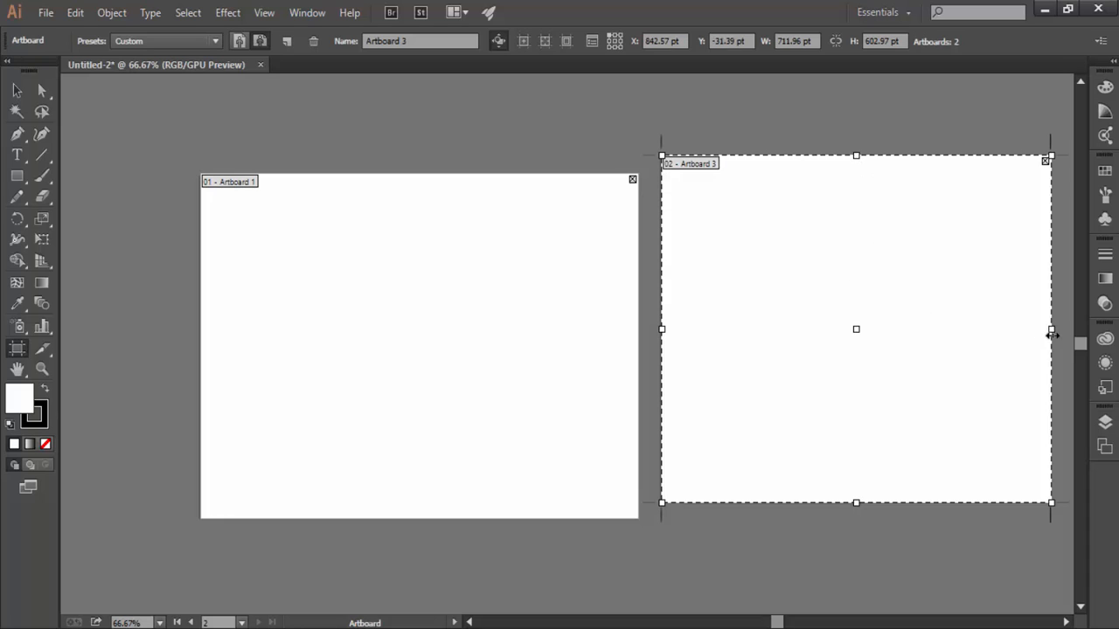
{"action": "left_click_drag", "start_coordinate": [1052, 329], "coordinate": [1062, 329]}
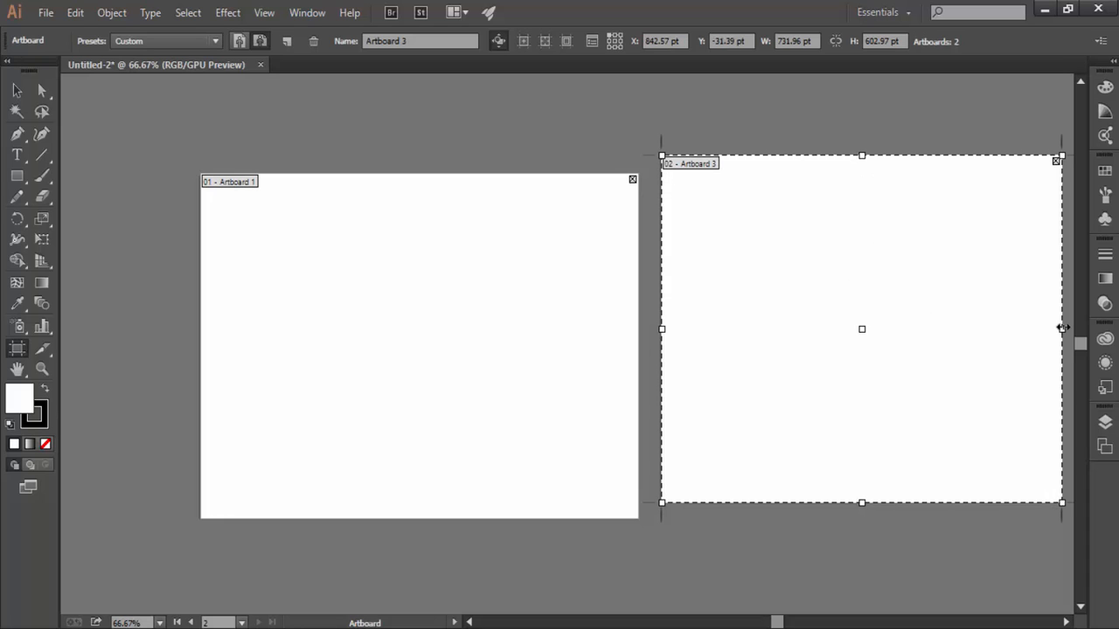
{"action": "mouse_move", "coordinate": [1040, 190]}
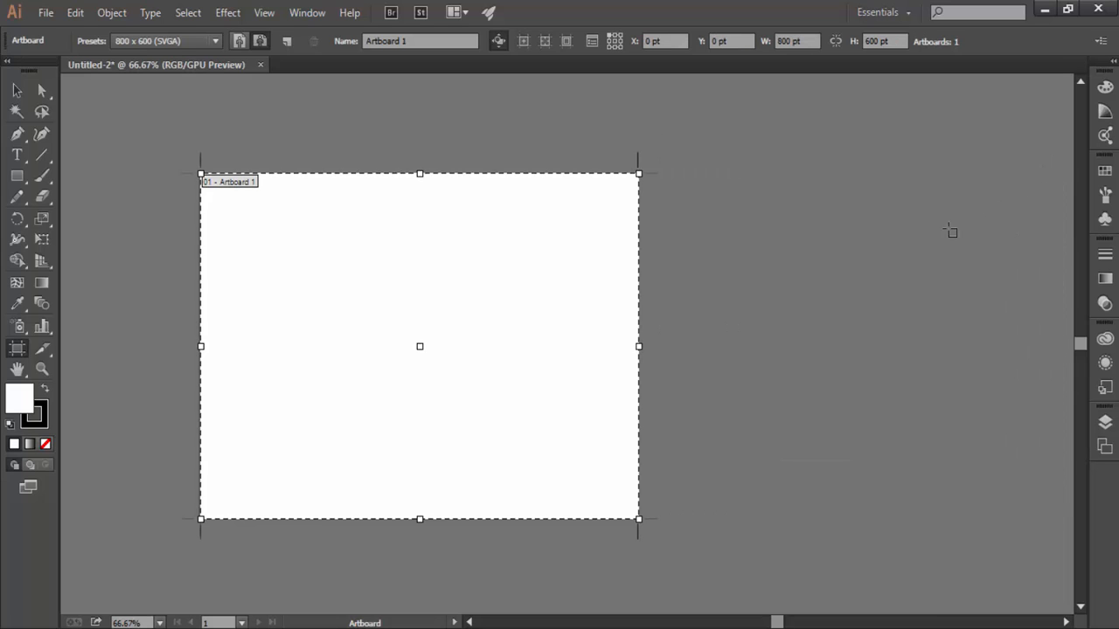
{"action": "mouse_move", "coordinate": [400, 308]}
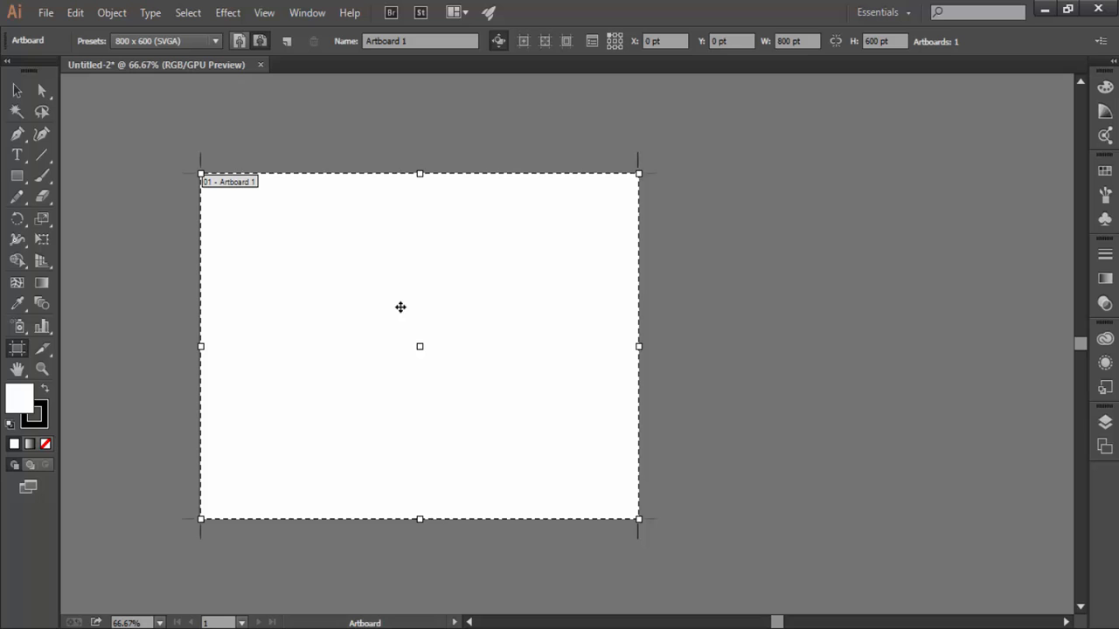
{"action": "mouse_move", "coordinate": [385, 301]}
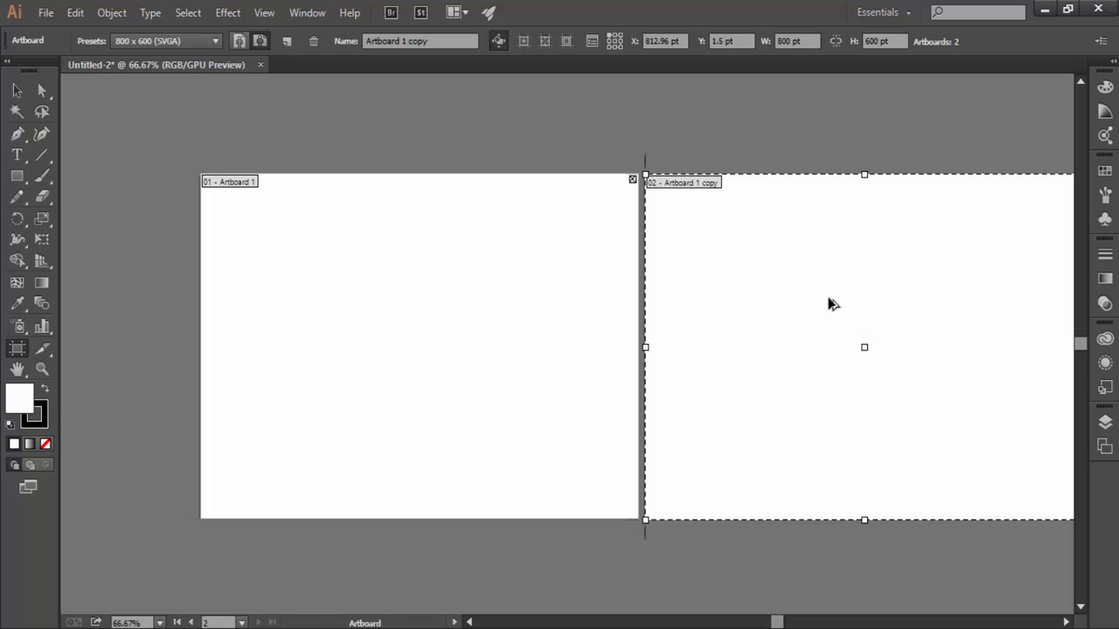
{"action": "mouse_move", "coordinate": [794, 318]}
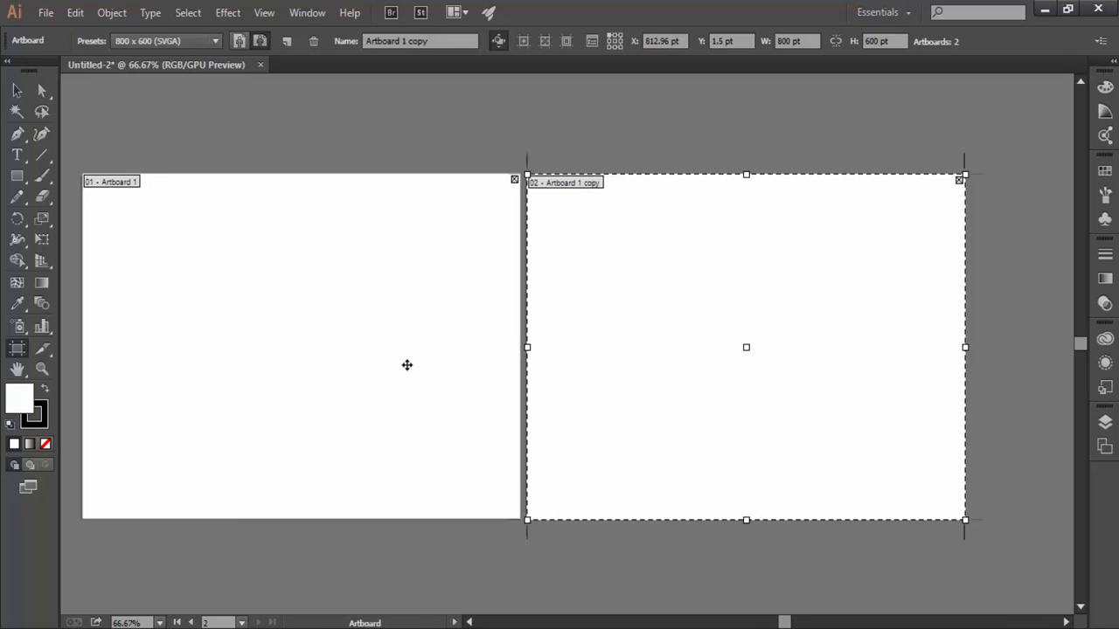
{"action": "mouse_move", "coordinate": [366, 337]}
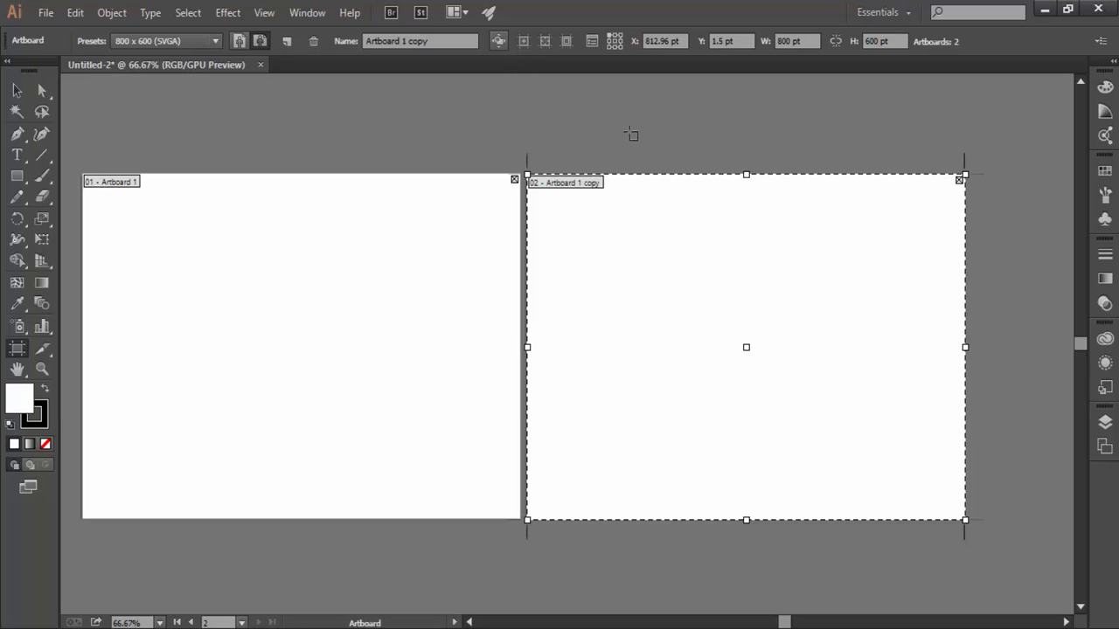
{"action": "mouse_move", "coordinate": [654, 138]}
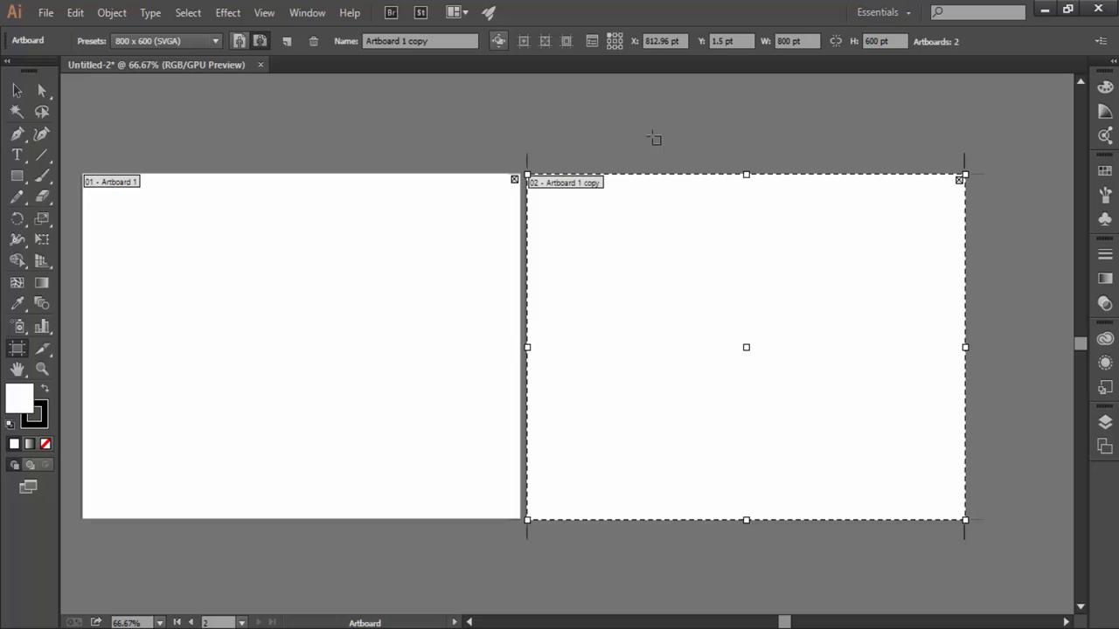
{"action": "mouse_move", "coordinate": [961, 184]}
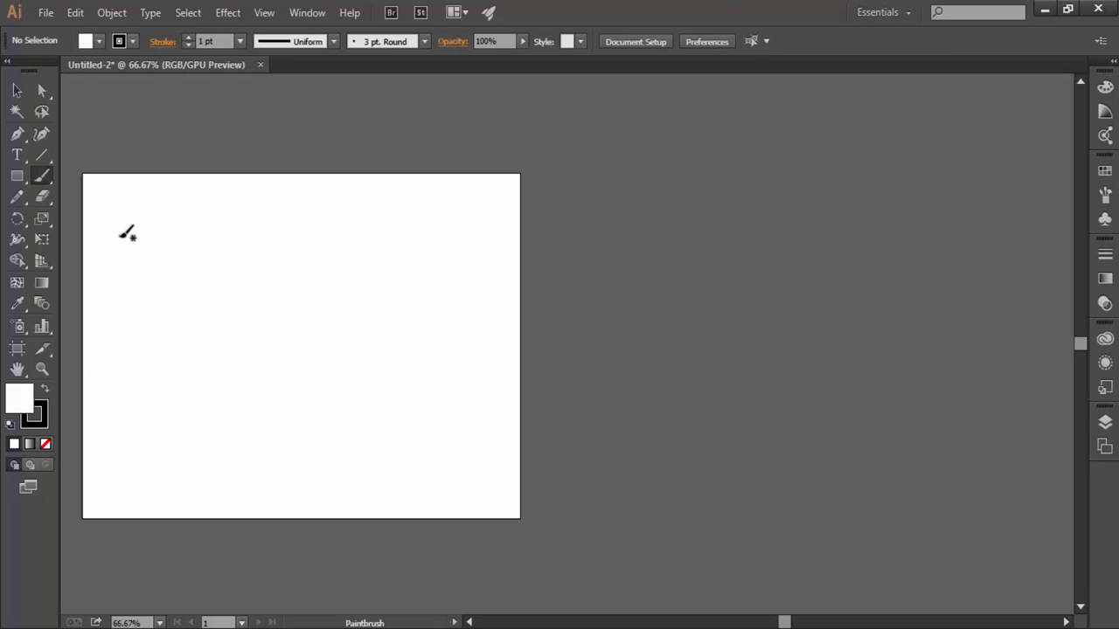
- Paint a wavy black stroke across Artboard 1 and return to artboard editing
{"action": "left_click_drag", "start_coordinate": [130, 234], "coordinate": [367, 427]}
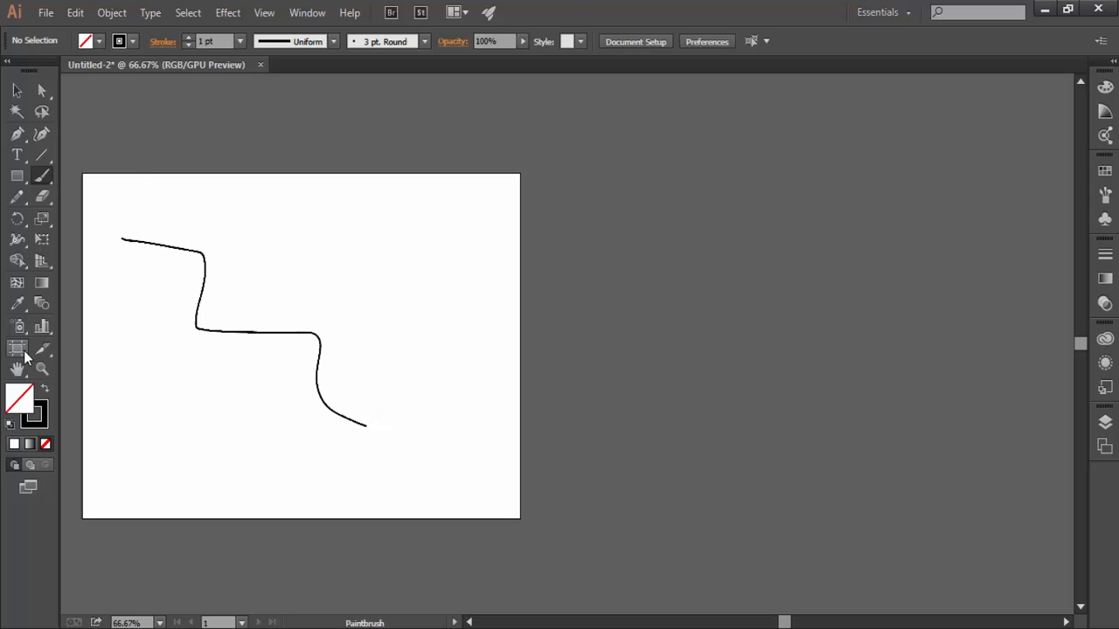
{"action": "left_click", "coordinate": [17, 348]}
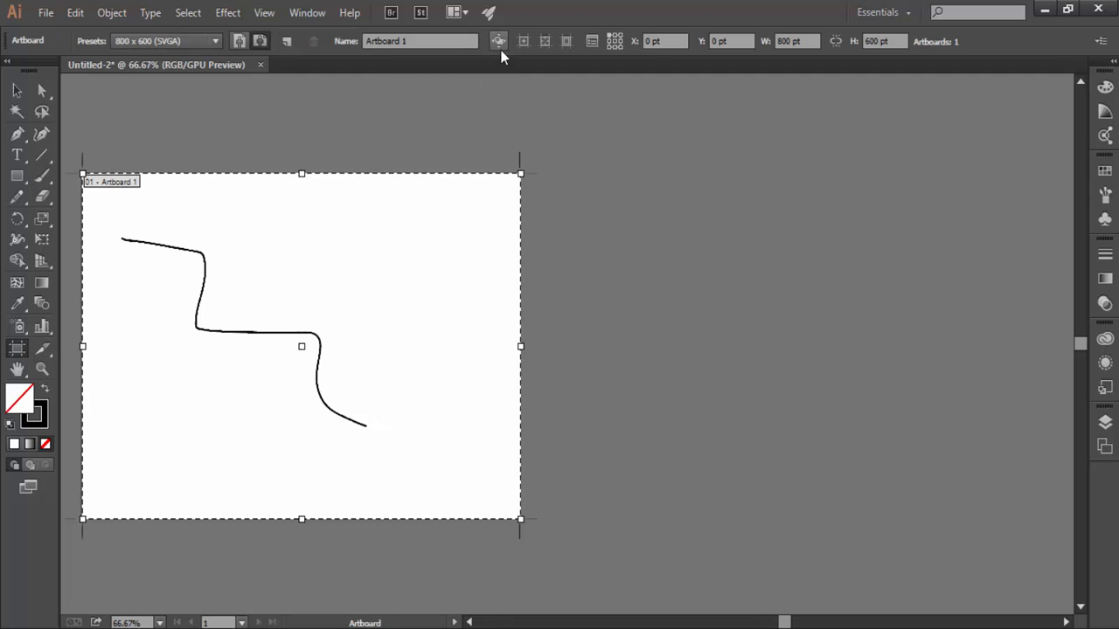
{"action": "mouse_move", "coordinate": [498, 42]}
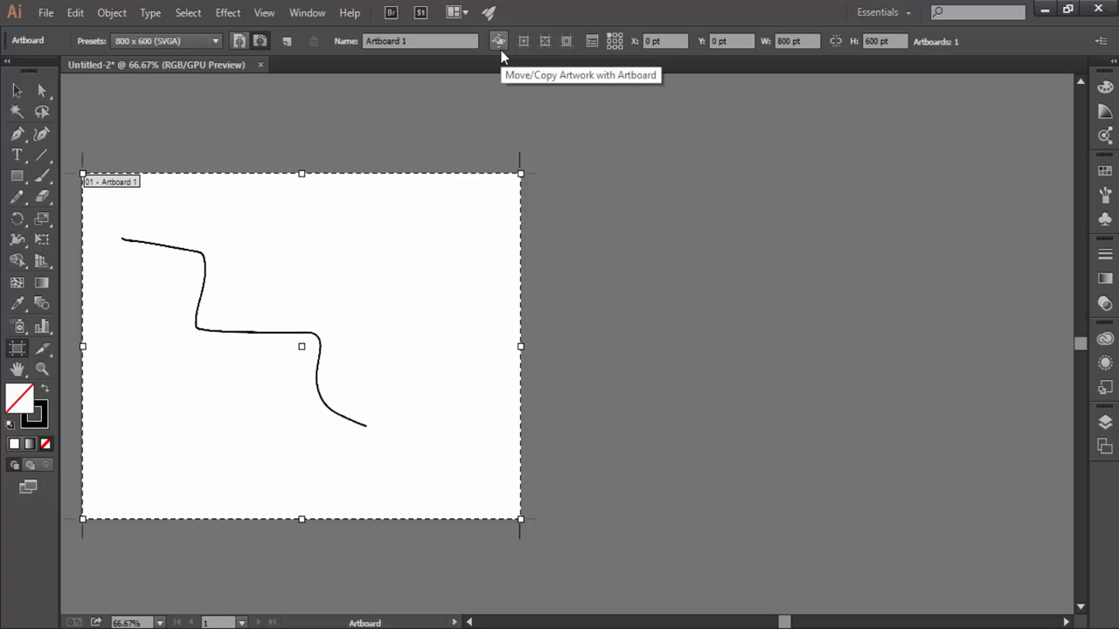
{"action": "mouse_move", "coordinate": [388, 255]}
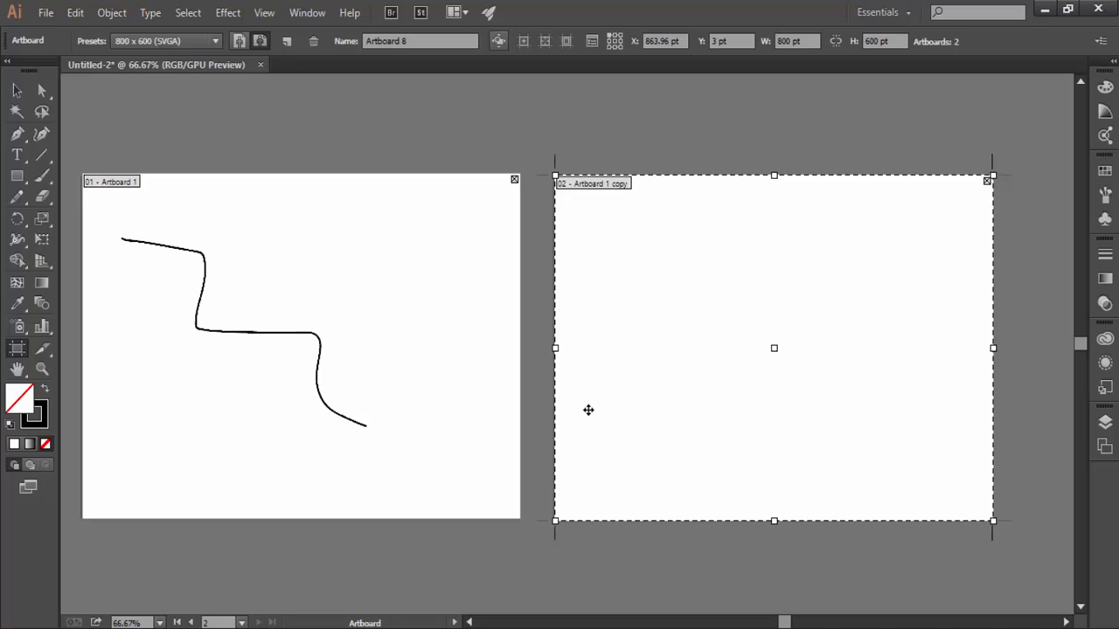
{"action": "mouse_move", "coordinate": [595, 409]}
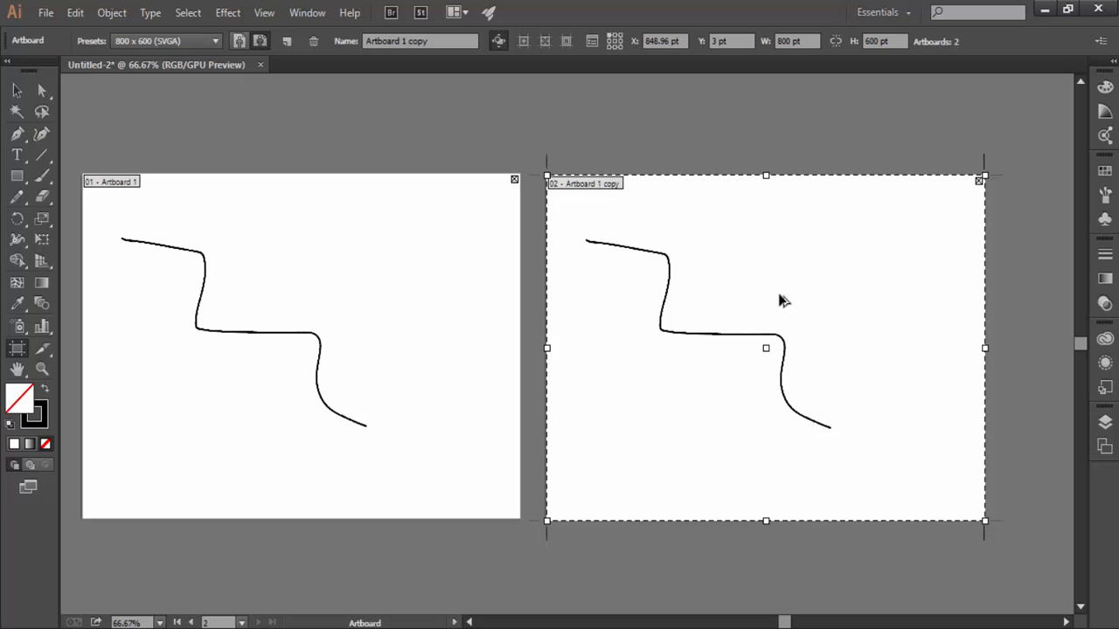
{"action": "mouse_move", "coordinate": [791, 297]}
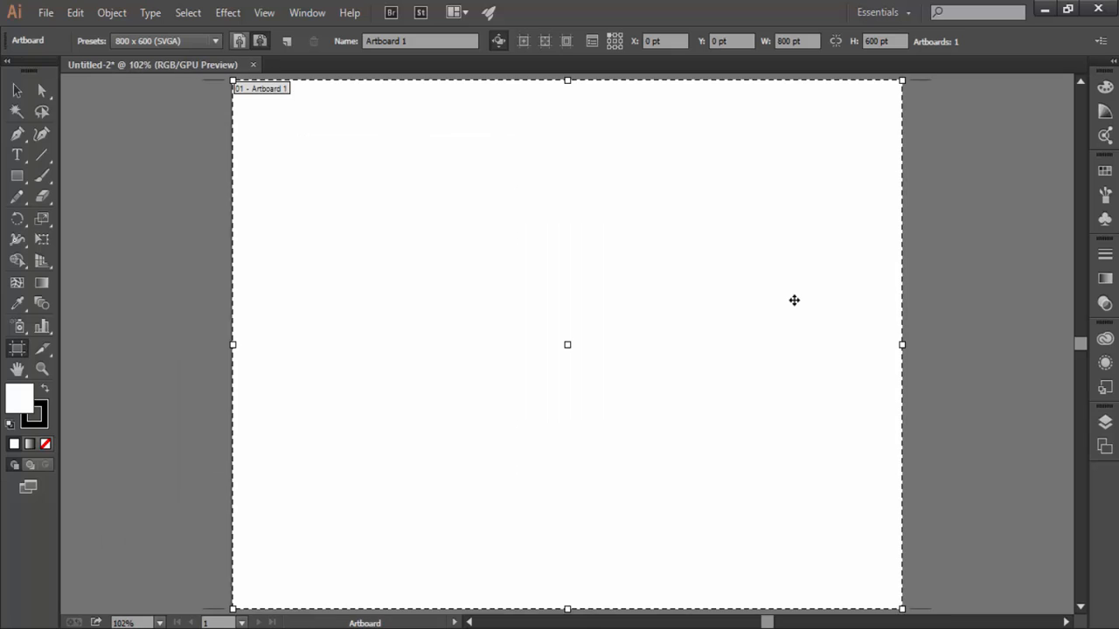
{"action": "mouse_move", "coordinate": [554, 287]}
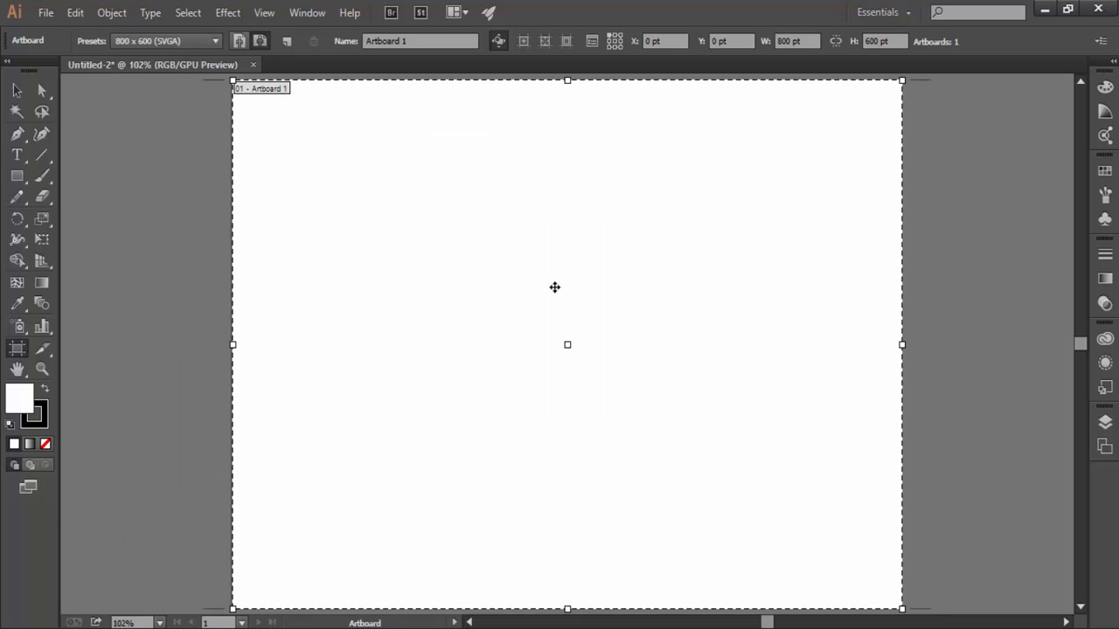
{"action": "mouse_move", "coordinate": [361, 290]}
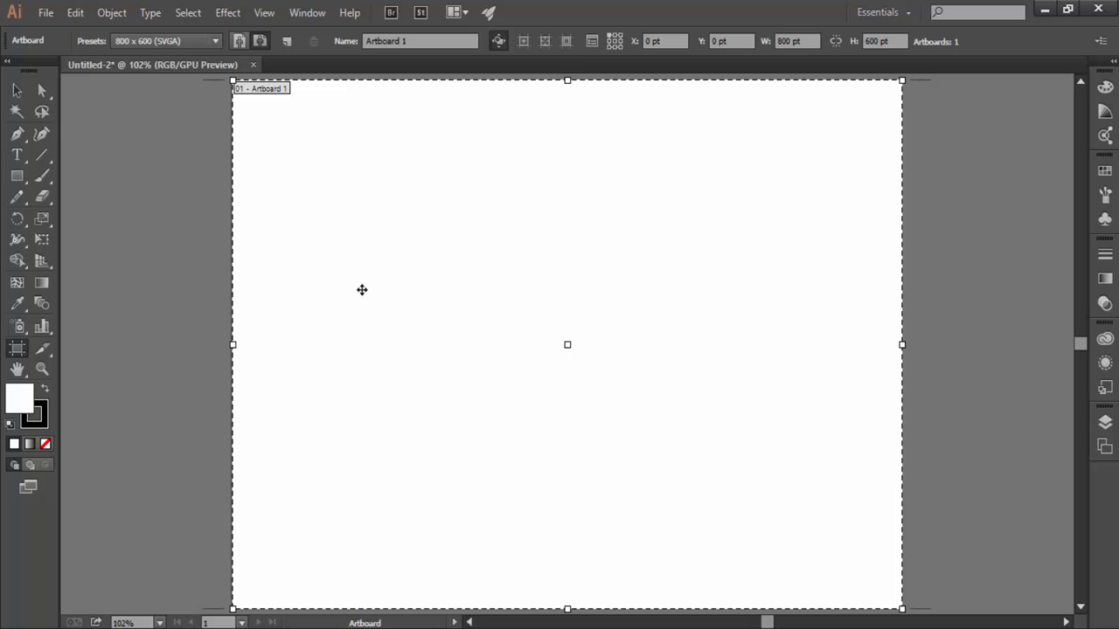
{"action": "mouse_move", "coordinate": [357, 283]}
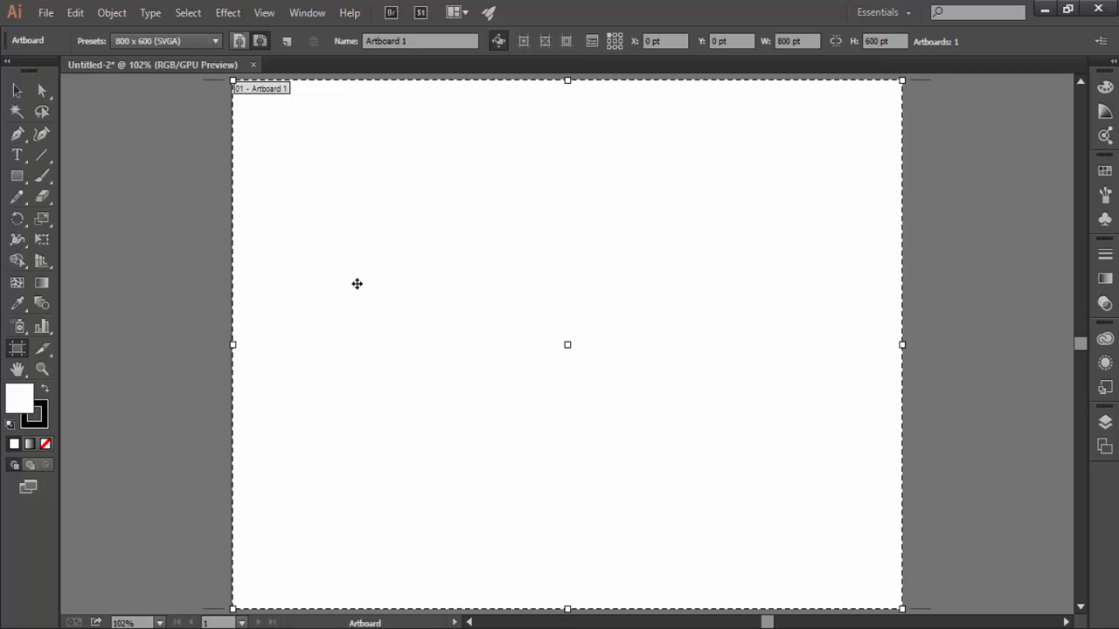
{"action": "mouse_move", "coordinate": [283, 144]}
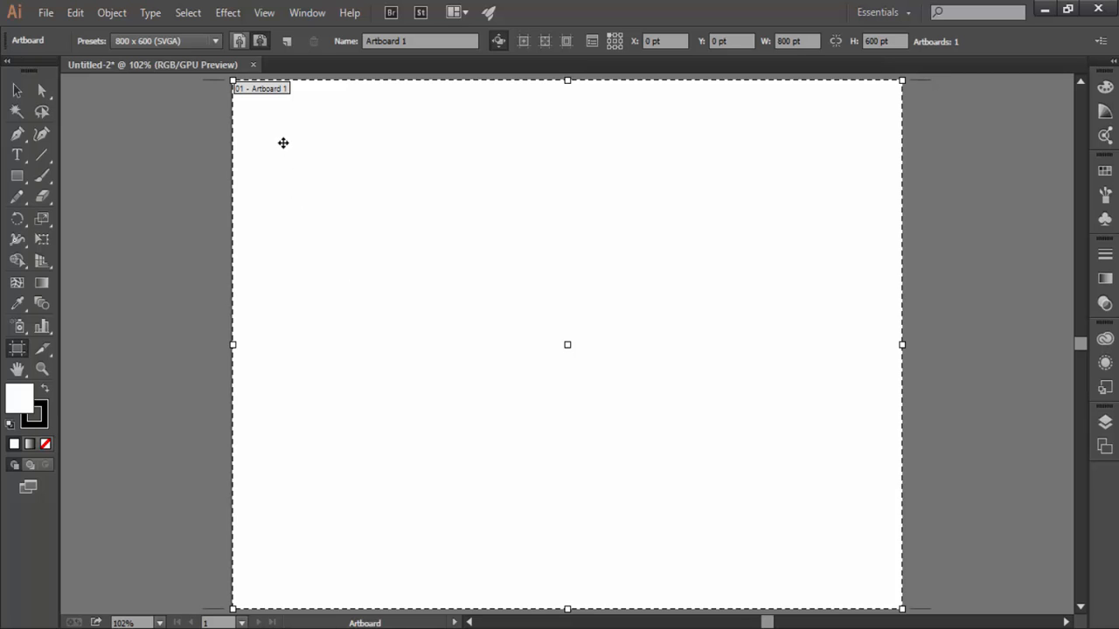
- Adjust the view of the single remaining blank Artboard 1
{"action": "left_click_drag", "start_coordinate": [283, 144], "coordinate": [353, 213]}
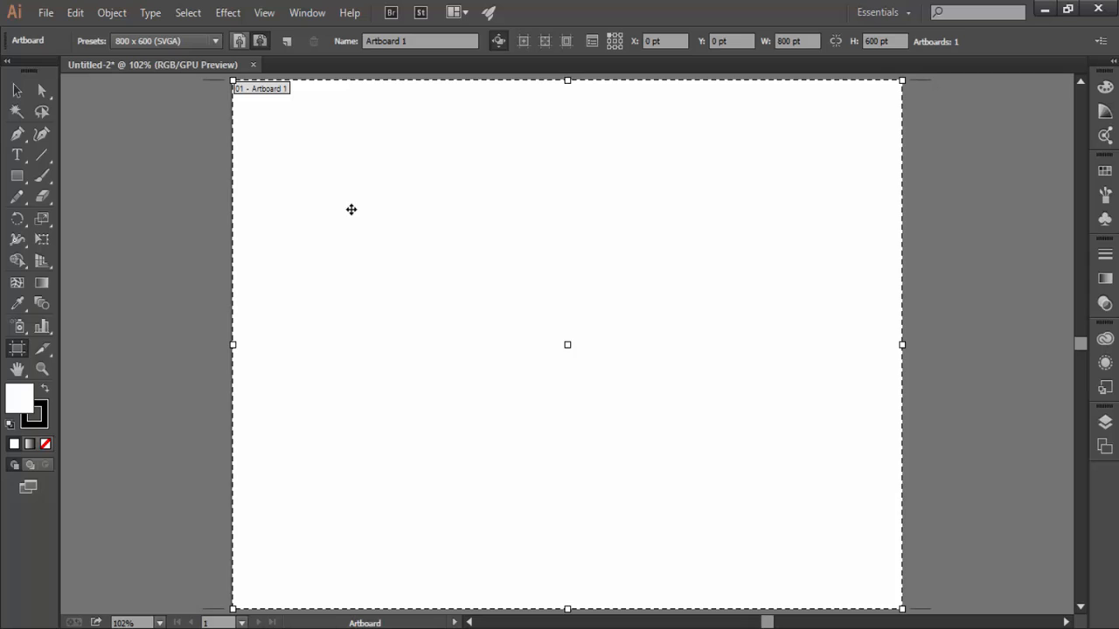
{"action": "mouse_move", "coordinate": [306, 149]}
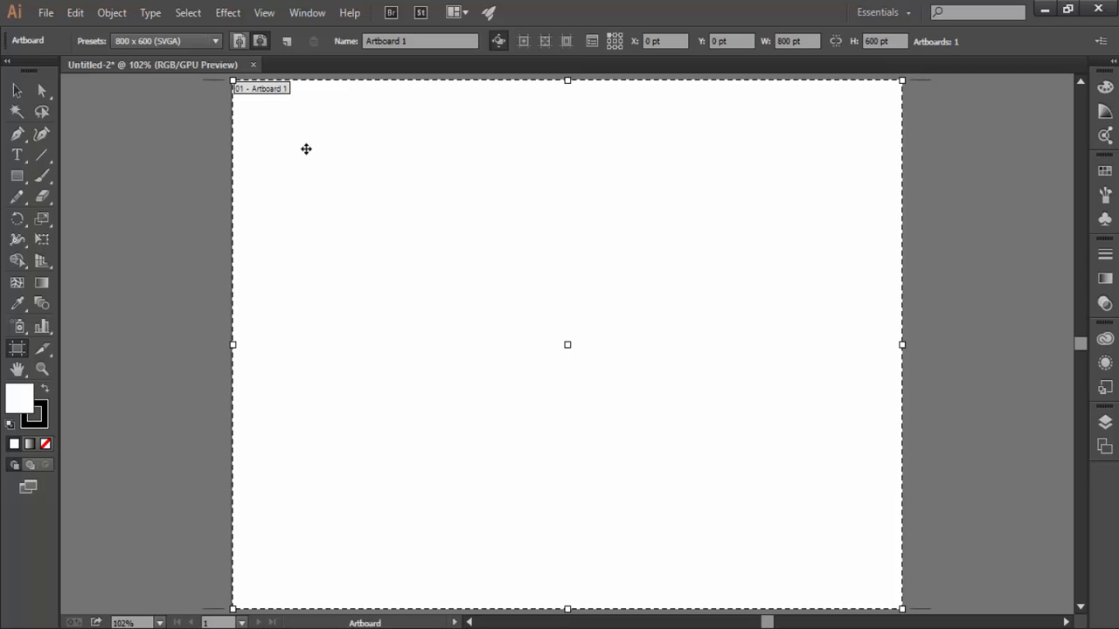
{"action": "mouse_move", "coordinate": [294, 133]}
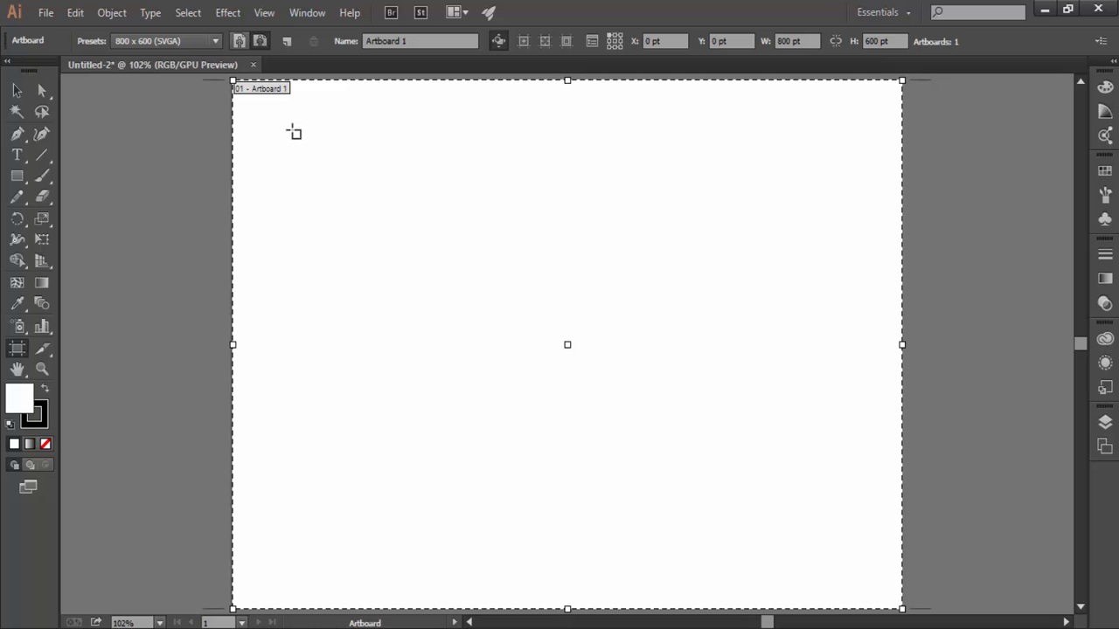
{"action": "left_click_drag", "start_coordinate": [292, 131], "coordinate": [343, 173]}
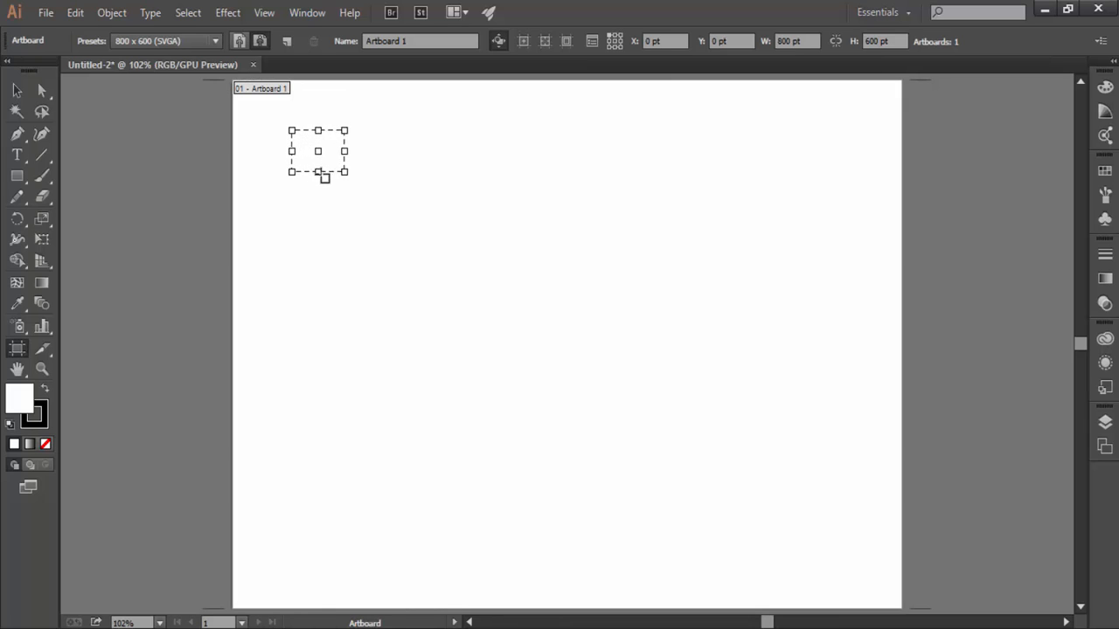
{"action": "left_click_drag", "start_coordinate": [343, 171], "coordinate": [411, 304]}
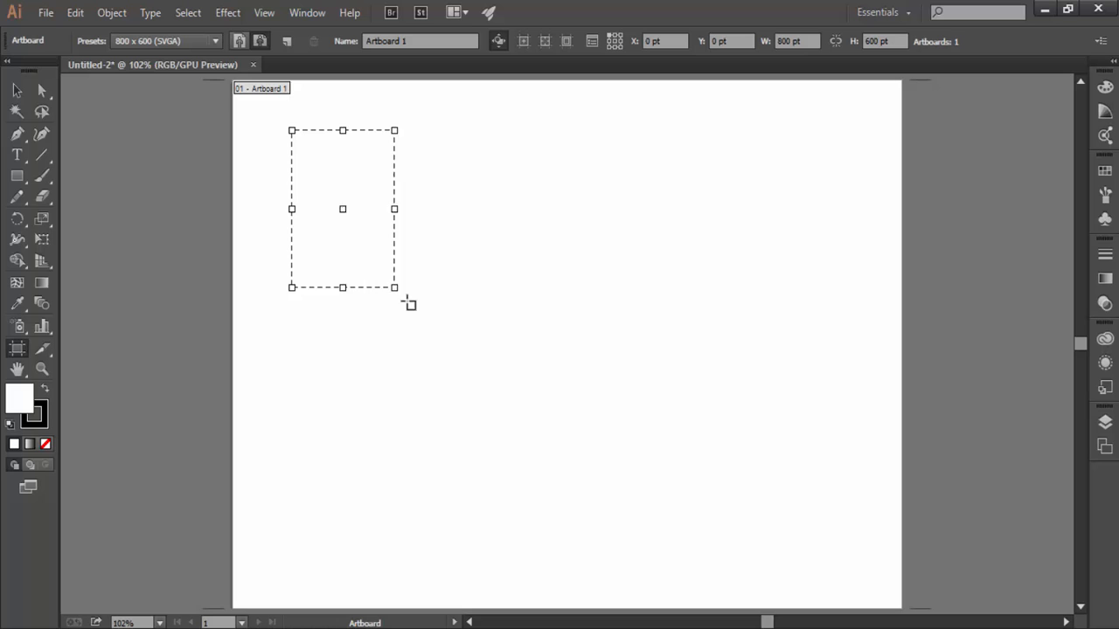
{"action": "left_click_drag", "start_coordinate": [395, 287], "coordinate": [667, 479]}
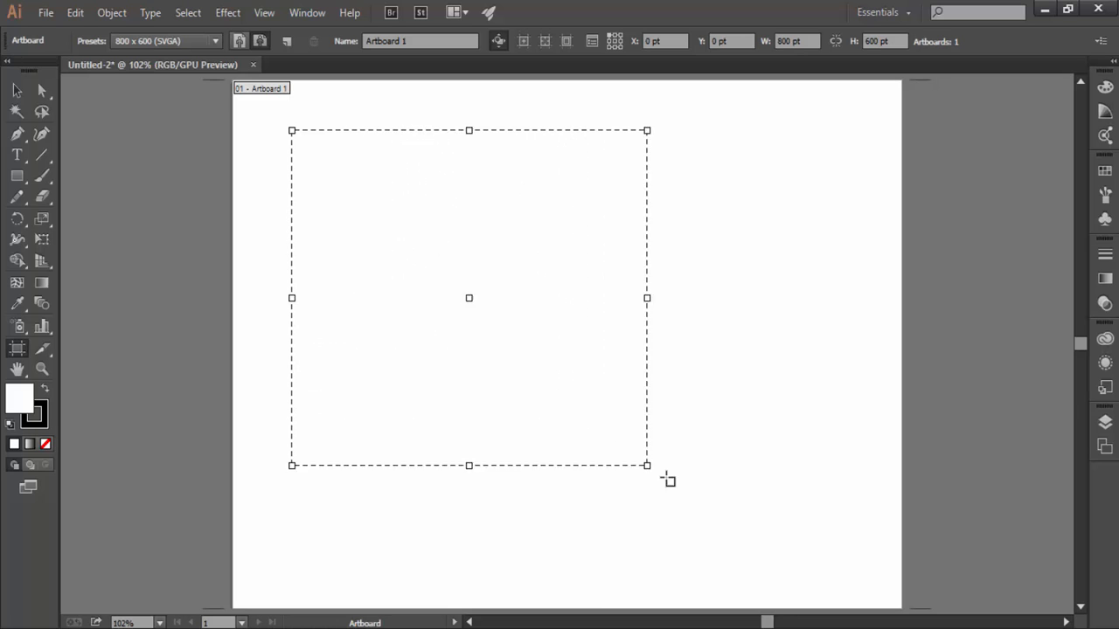
{"action": "left_click_drag", "start_coordinate": [647, 465], "coordinate": [843, 579]}
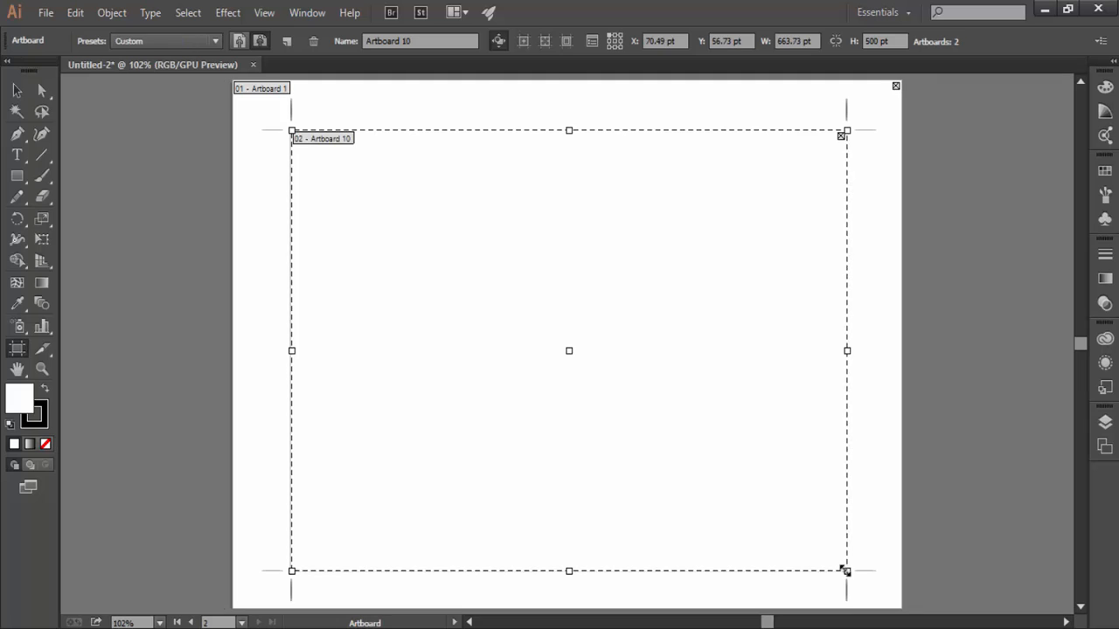
{"action": "mouse_move", "coordinate": [819, 542]}
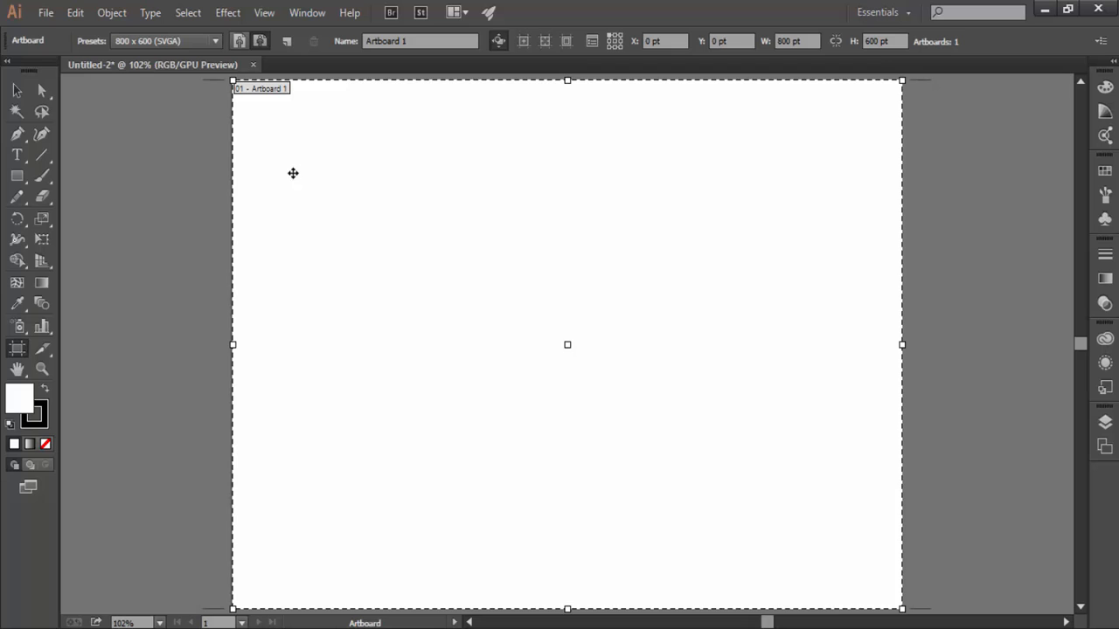
{"action": "mouse_move", "coordinate": [283, 132]}
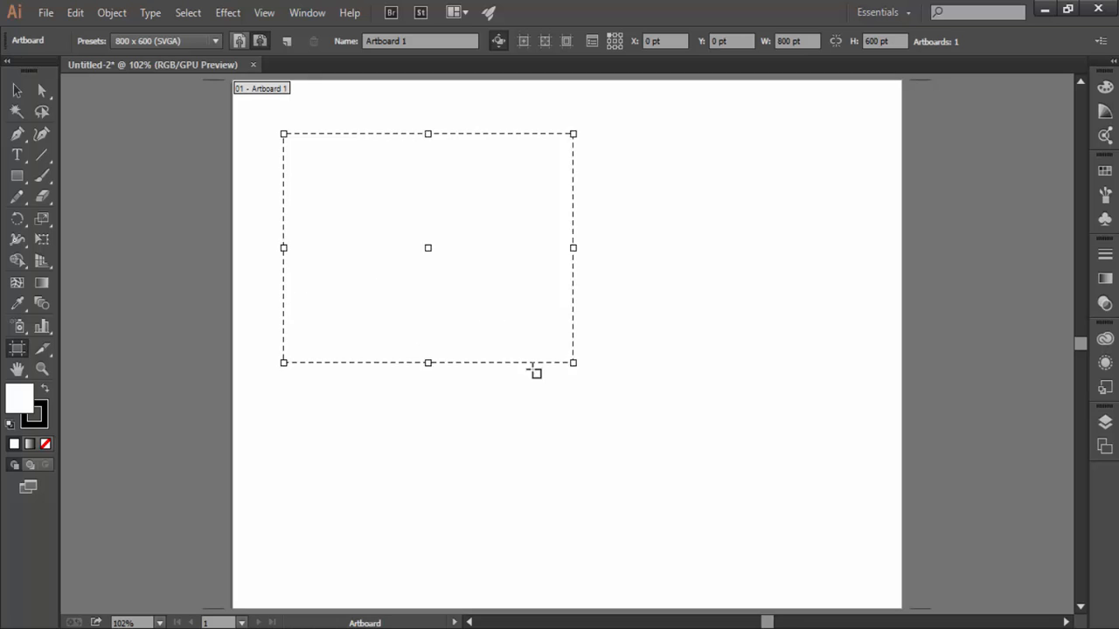
- Draw a smaller nested artboard inside the upper-left area of Artboard 1
{"action": "left_click_drag", "start_coordinate": [573, 362], "coordinate": [802, 542]}
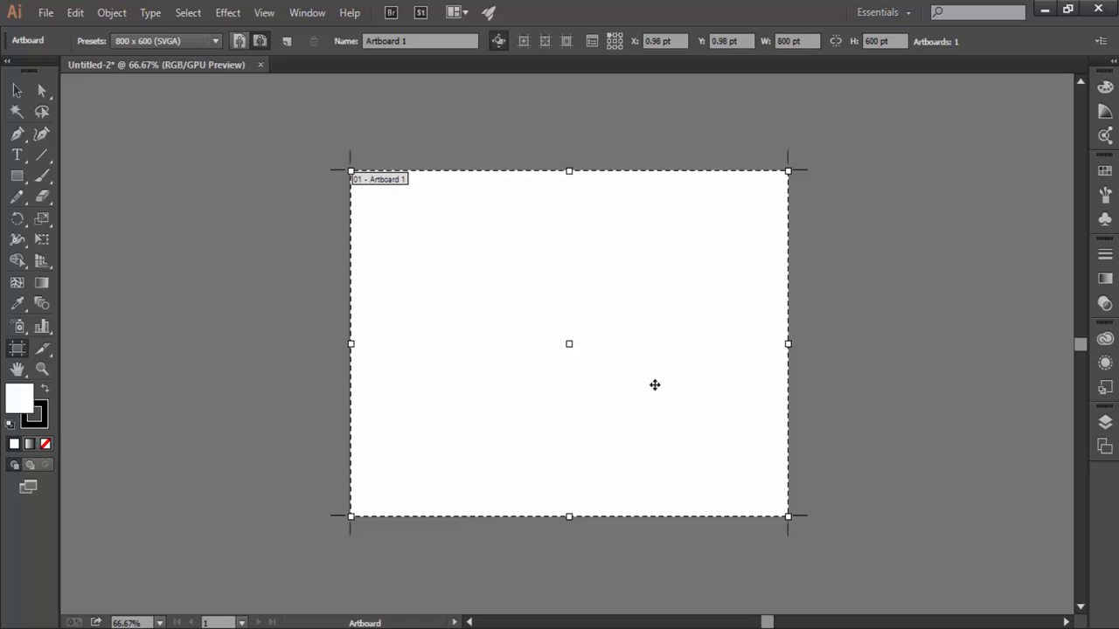
{"action": "mouse_move", "coordinate": [993, 607]}
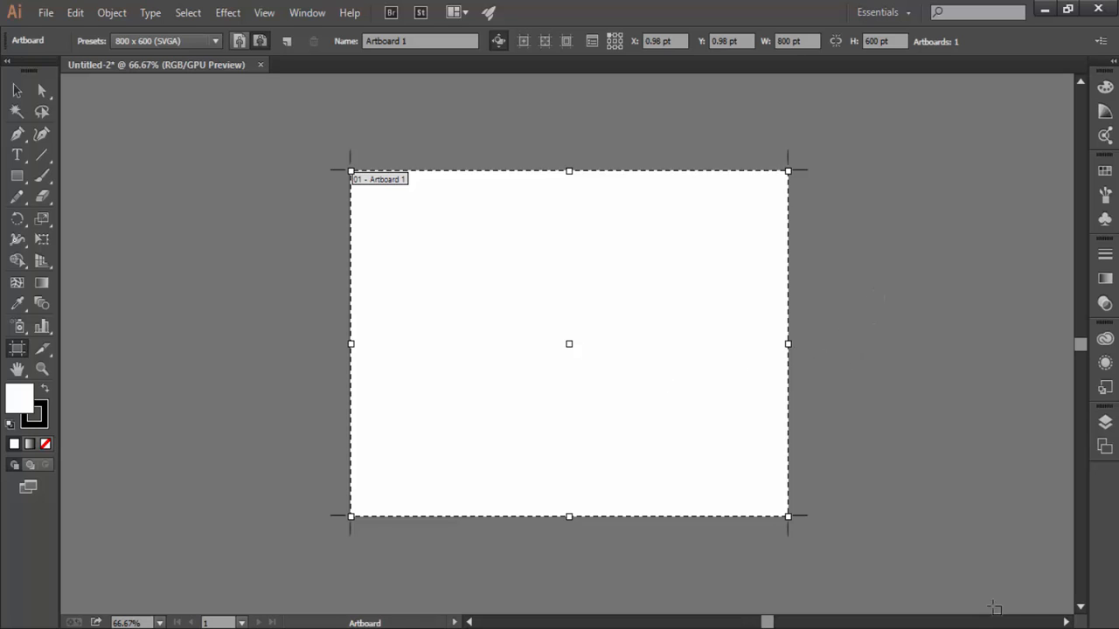
- Draw a square artboard on the empty canvas right of Artboard 1 and enlarge it
{"action": "left_click_drag", "start_coordinate": [569, 342], "coordinate": [470, 343]}
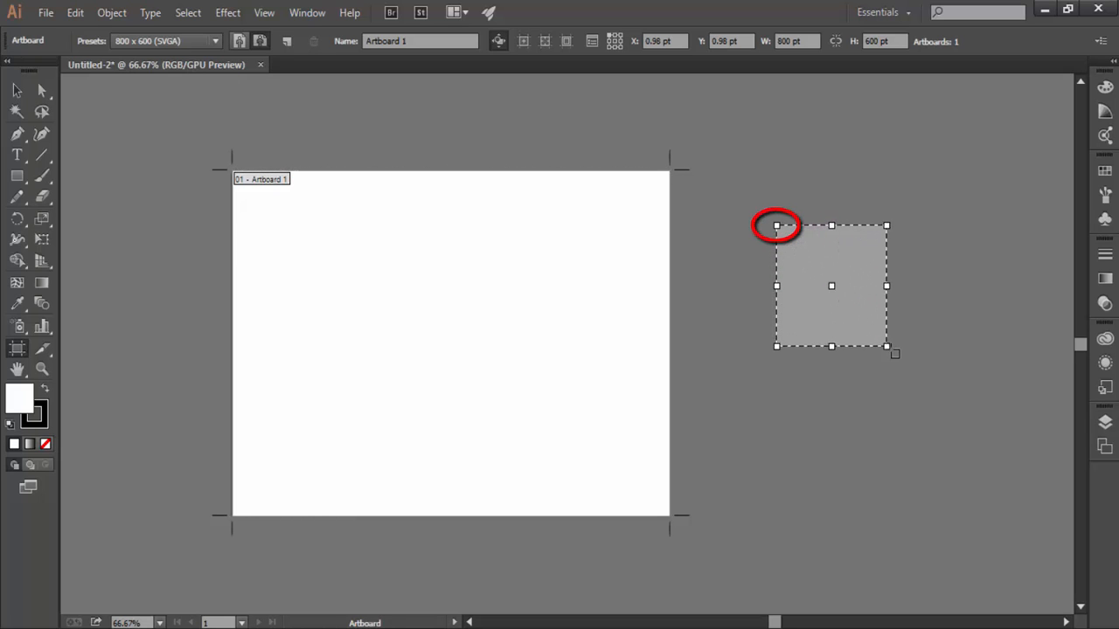
{"action": "left_click_drag", "start_coordinate": [895, 353], "coordinate": [947, 404]}
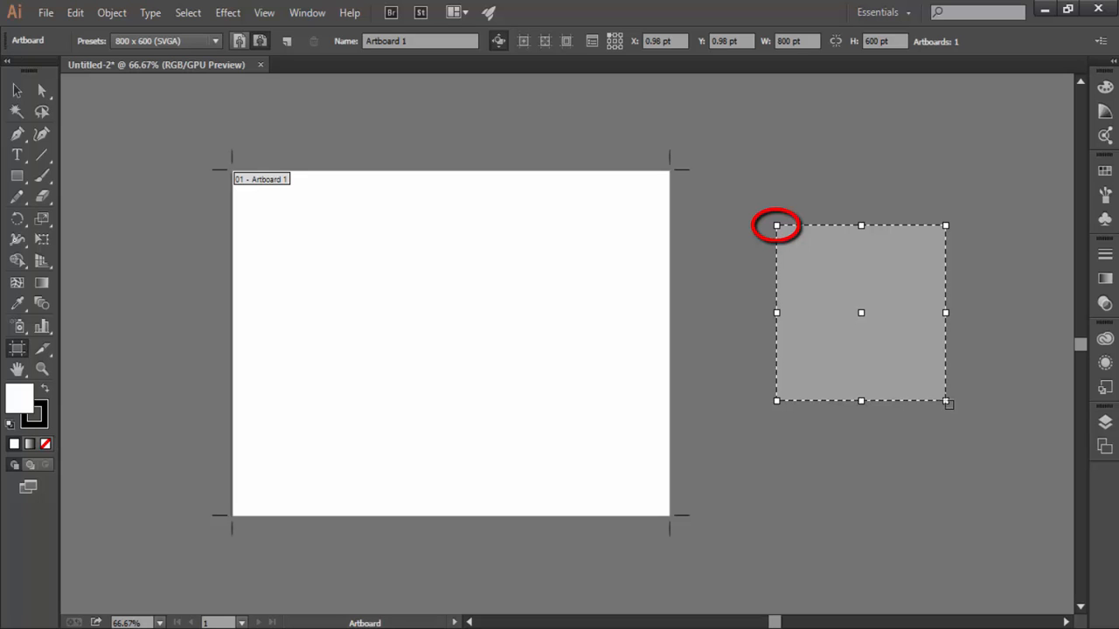
{"action": "left_click_drag", "start_coordinate": [860, 313], "coordinate": [776, 225]}
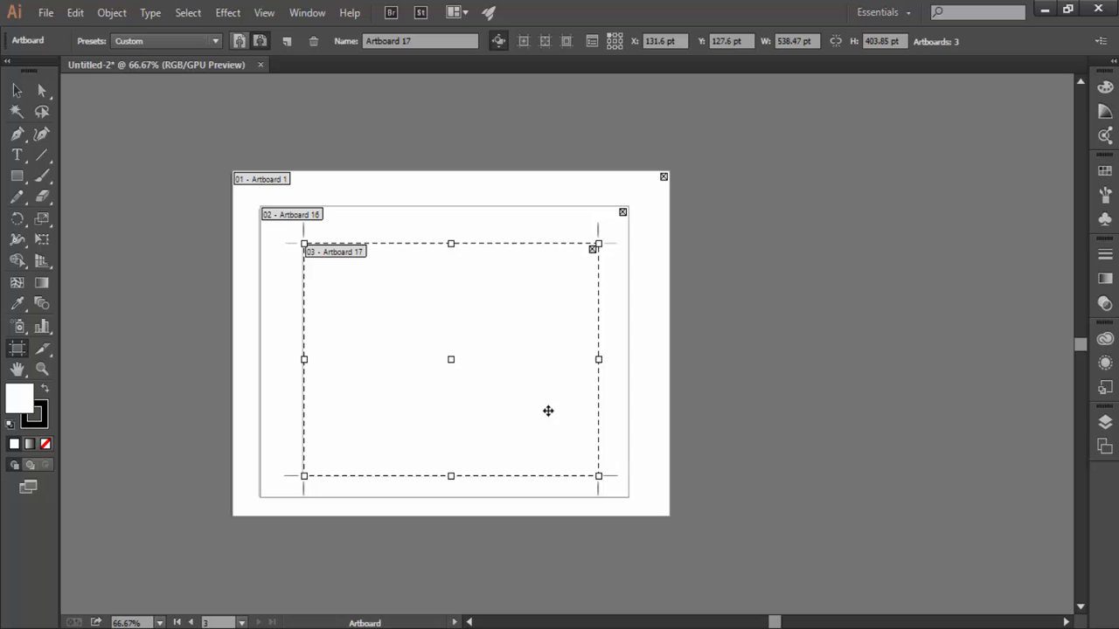
{"action": "mouse_move", "coordinate": [514, 383]}
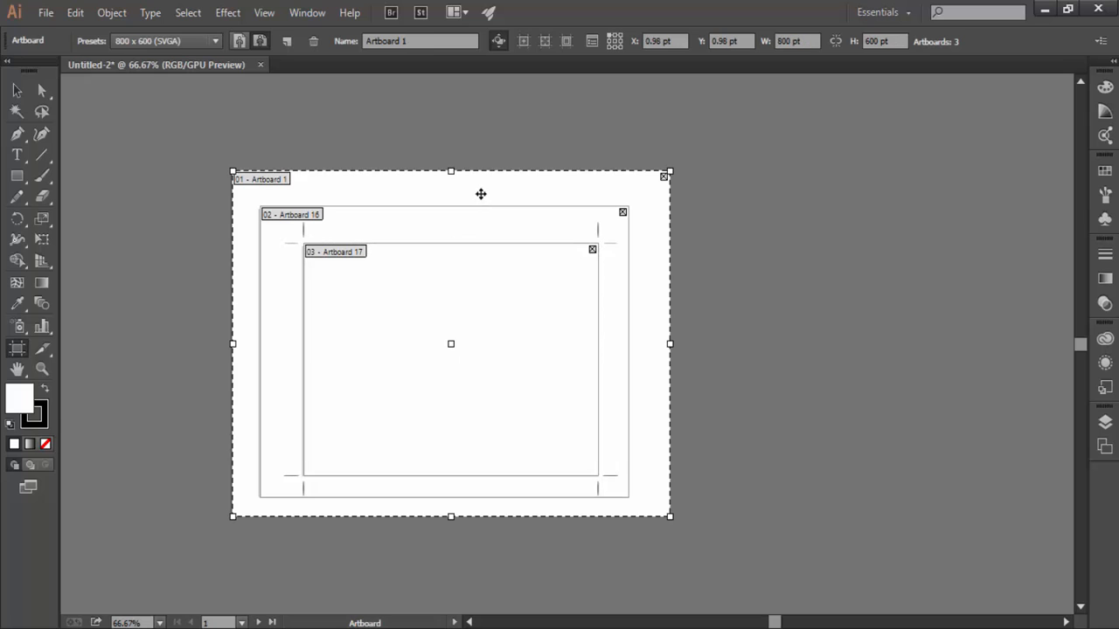
{"action": "mouse_move", "coordinate": [504, 282]}
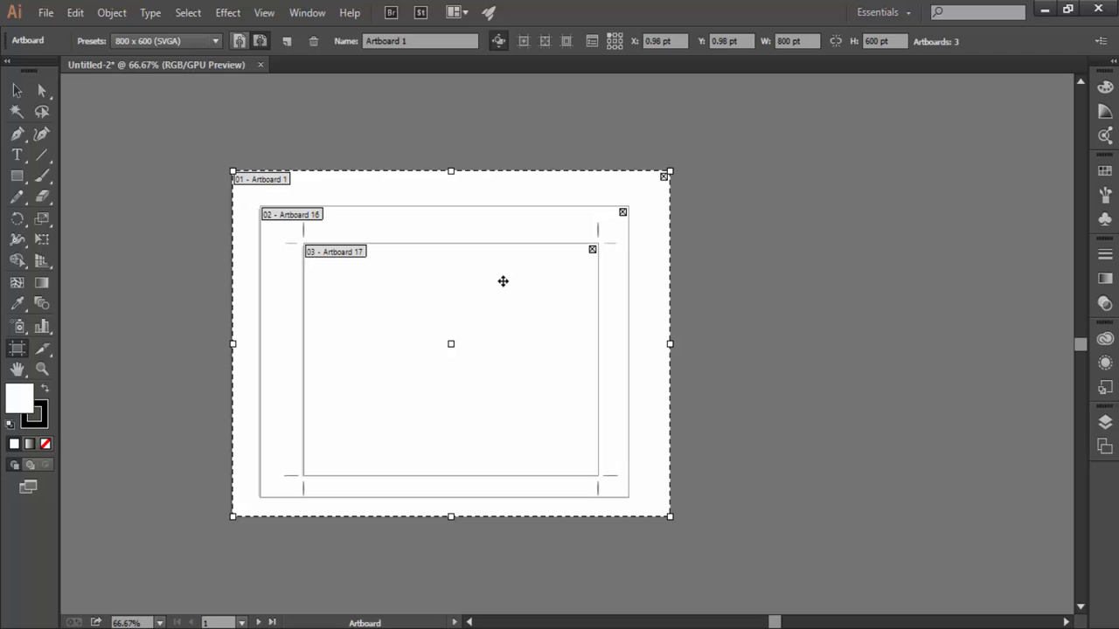
{"action": "mouse_move", "coordinate": [395, 287]}
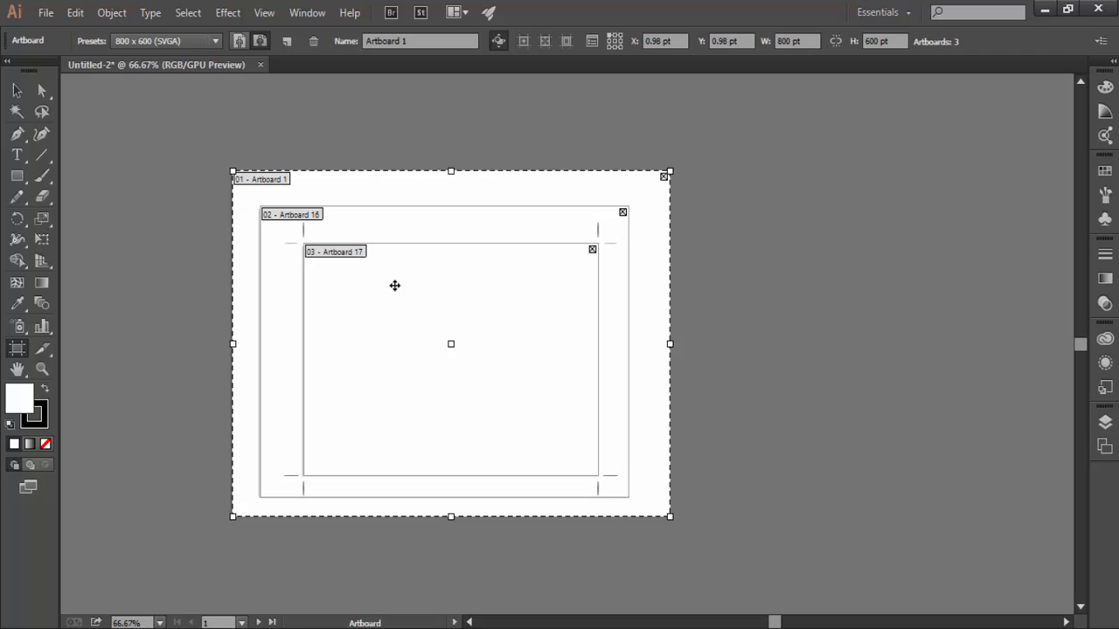
- Make the innermost Artboard 17, then the middle Artboard 16, then the outer artboard active in turn
{"action": "left_click", "coordinate": [334, 252]}
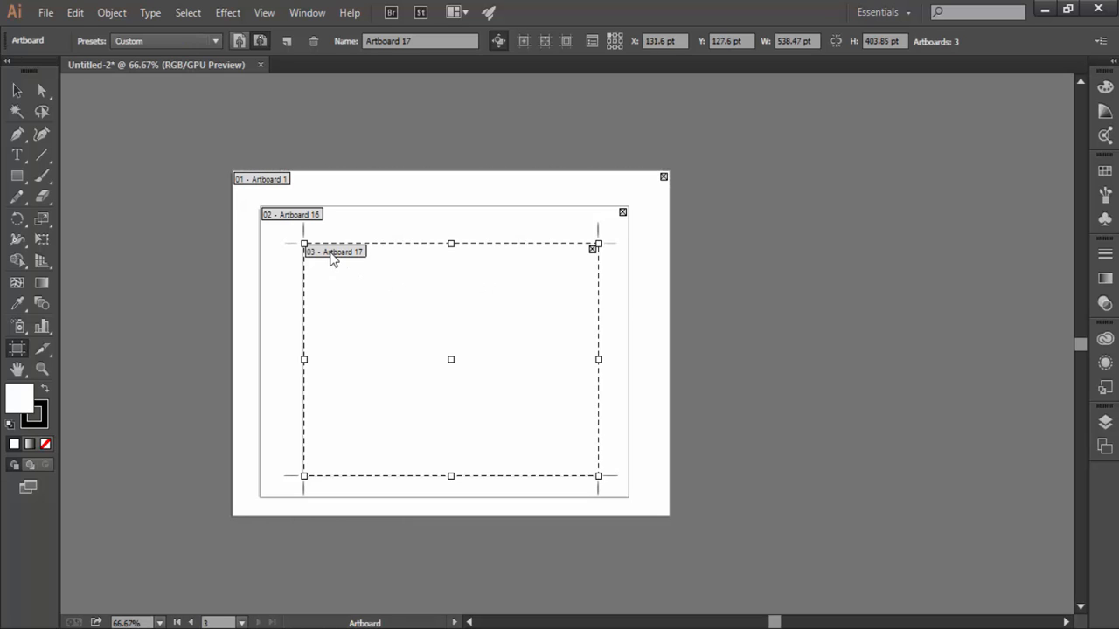
{"action": "left_click", "coordinate": [290, 214]}
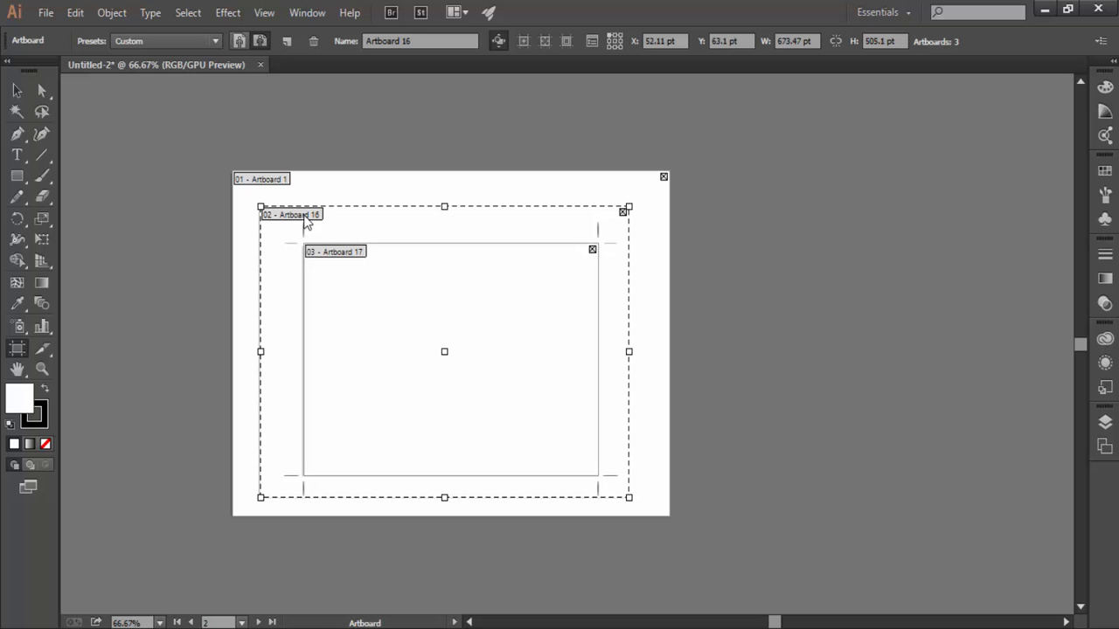
{"action": "left_click", "coordinate": [262, 178]}
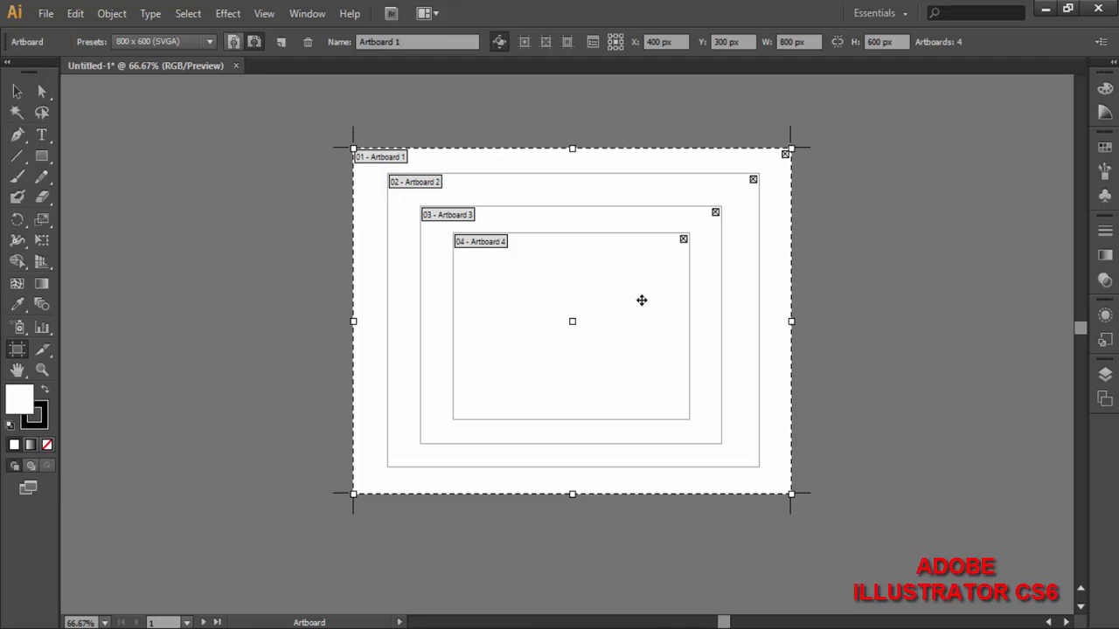
{"action": "mouse_move", "coordinate": [638, 304]}
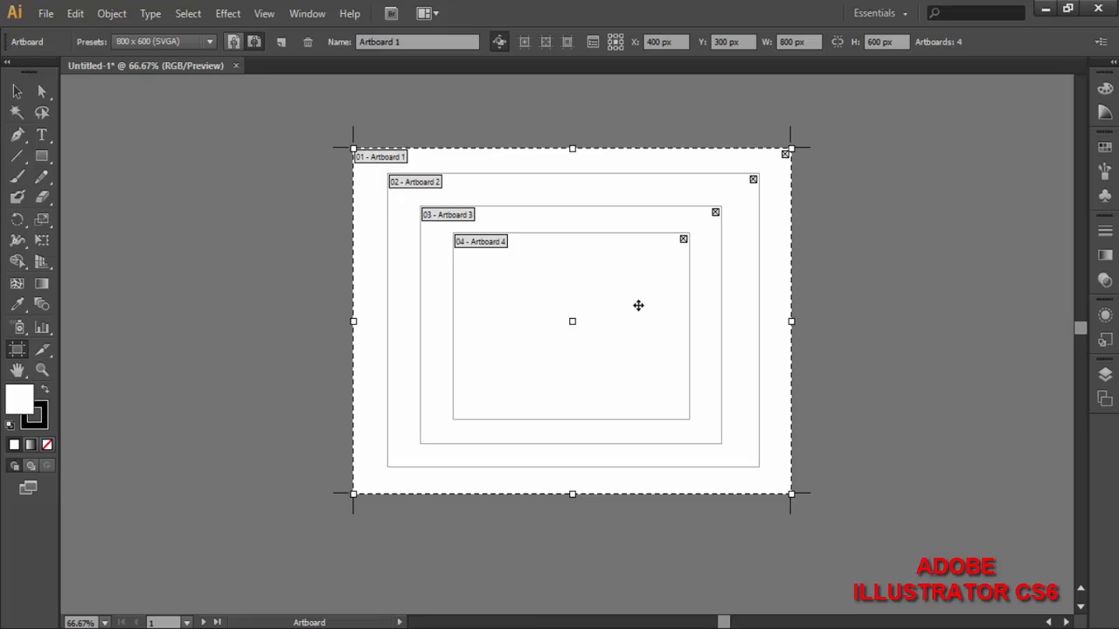
{"action": "mouse_move", "coordinate": [608, 320]}
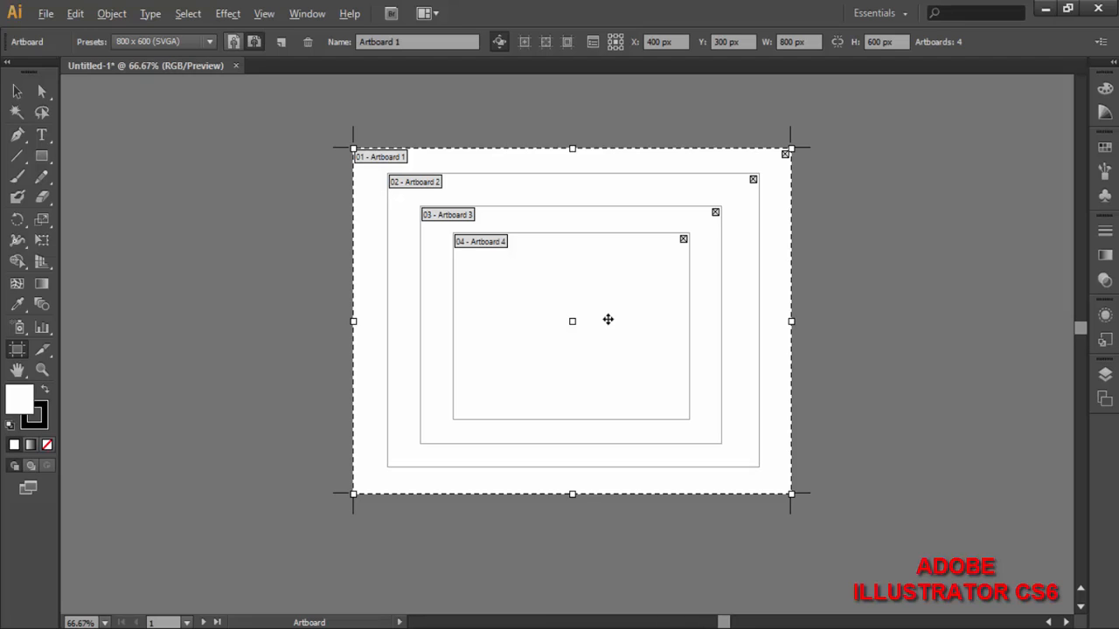
- Select among the nested artboards, ending with the outer Artboard 1 active
{"action": "left_click", "coordinate": [414, 181]}
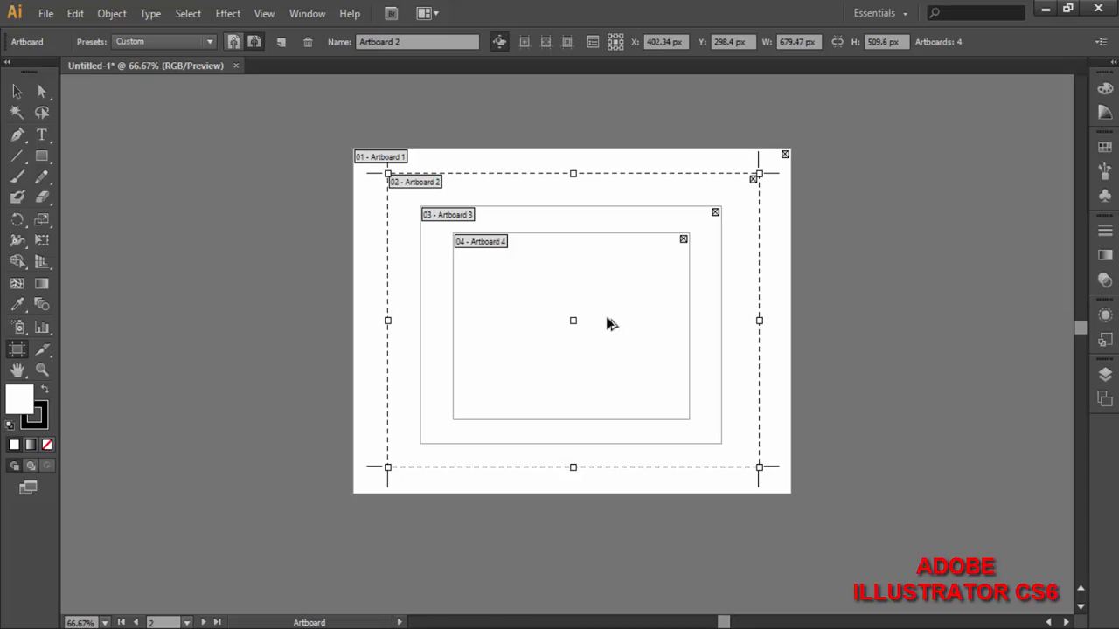
{"action": "left_click", "coordinate": [447, 213]}
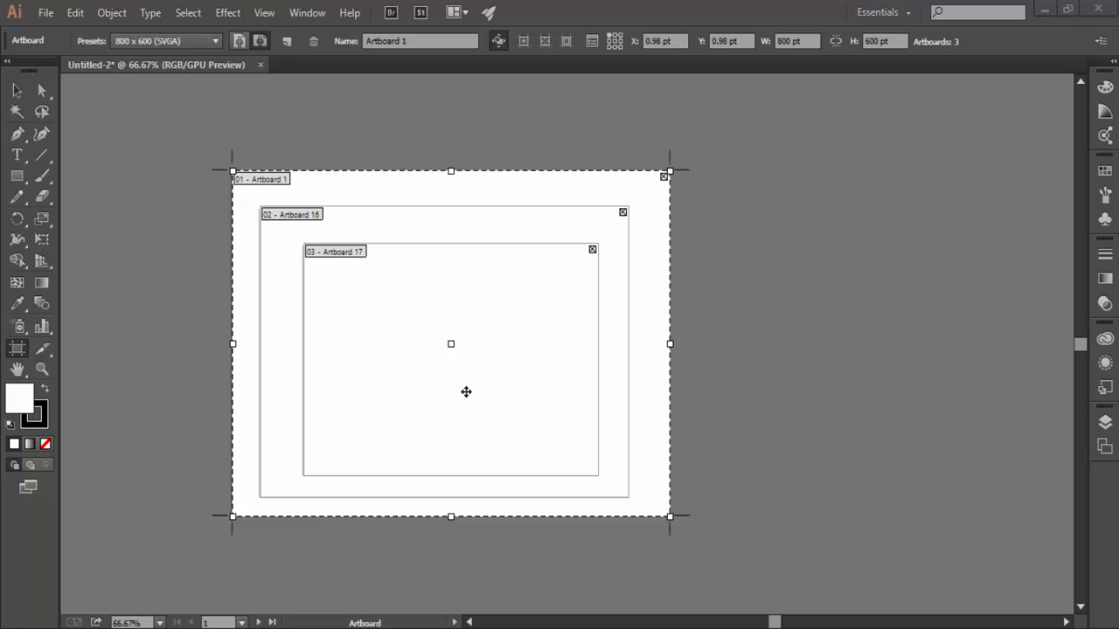
{"action": "mouse_move", "coordinate": [293, 601]}
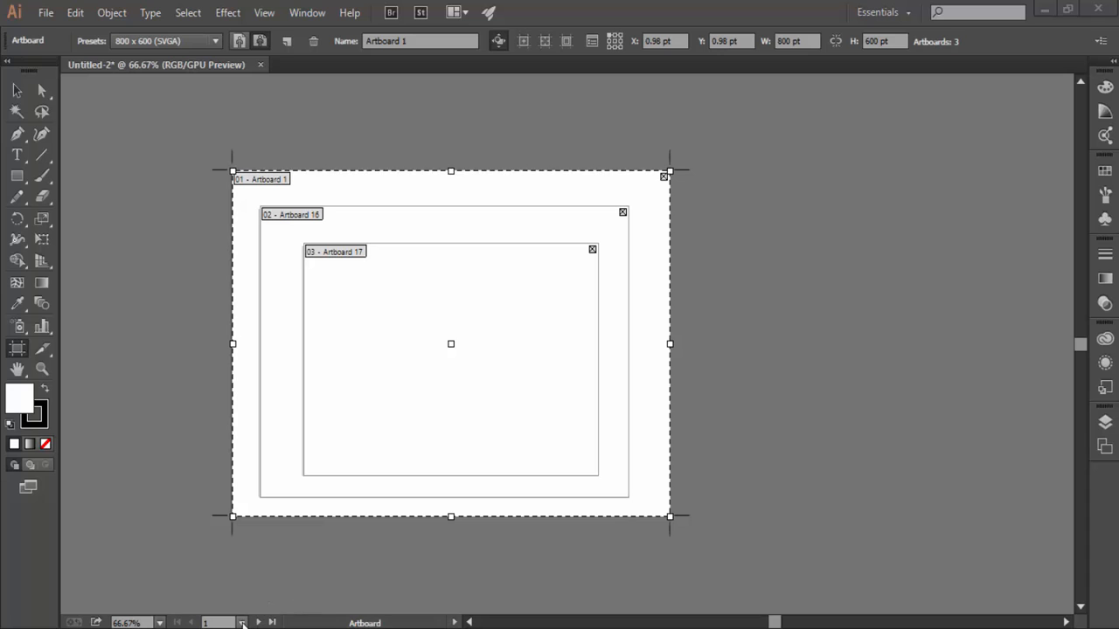
- Jump to Artboard 16 via the status bar's Next artboard arrow, showing nested Artboard 17
{"action": "left_click", "coordinate": [241, 622]}
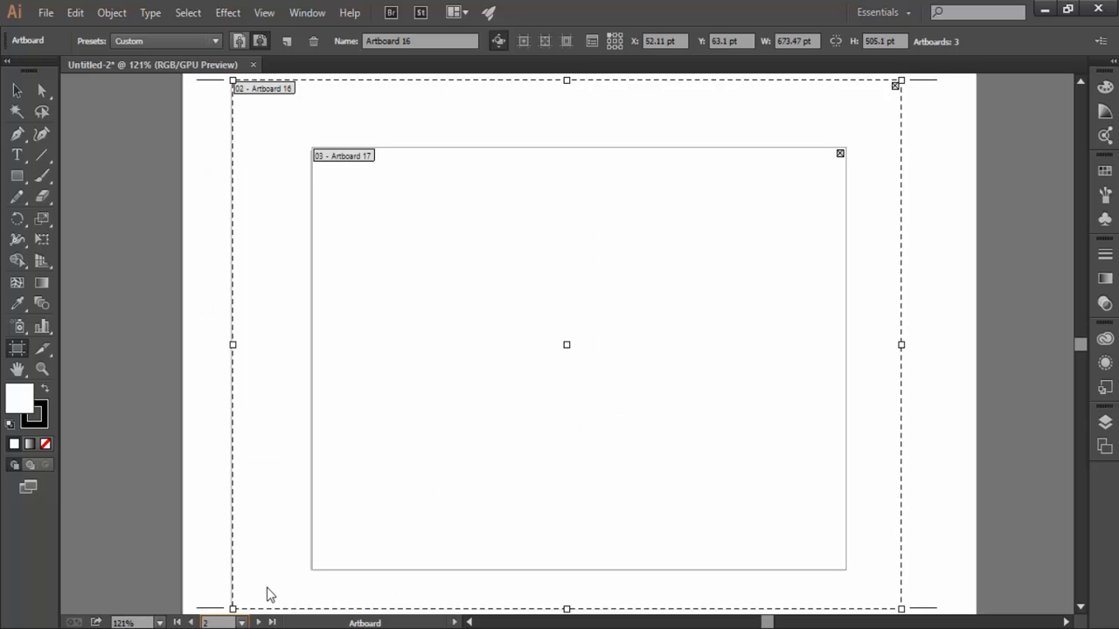
{"action": "mouse_move", "coordinate": [267, 590]}
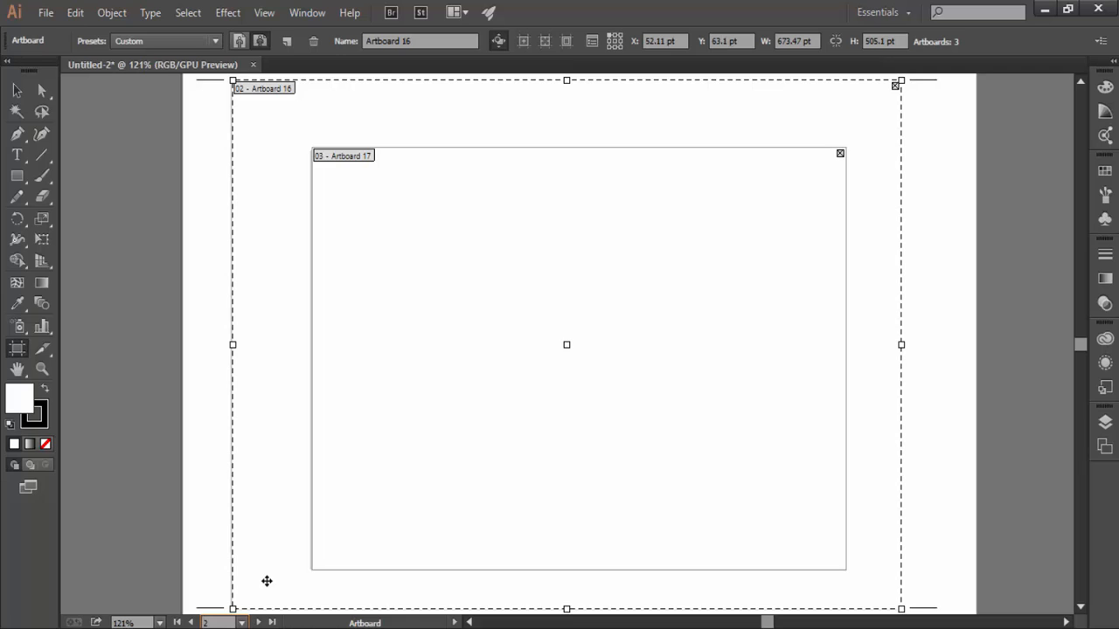
{"action": "mouse_move", "coordinate": [255, 594]}
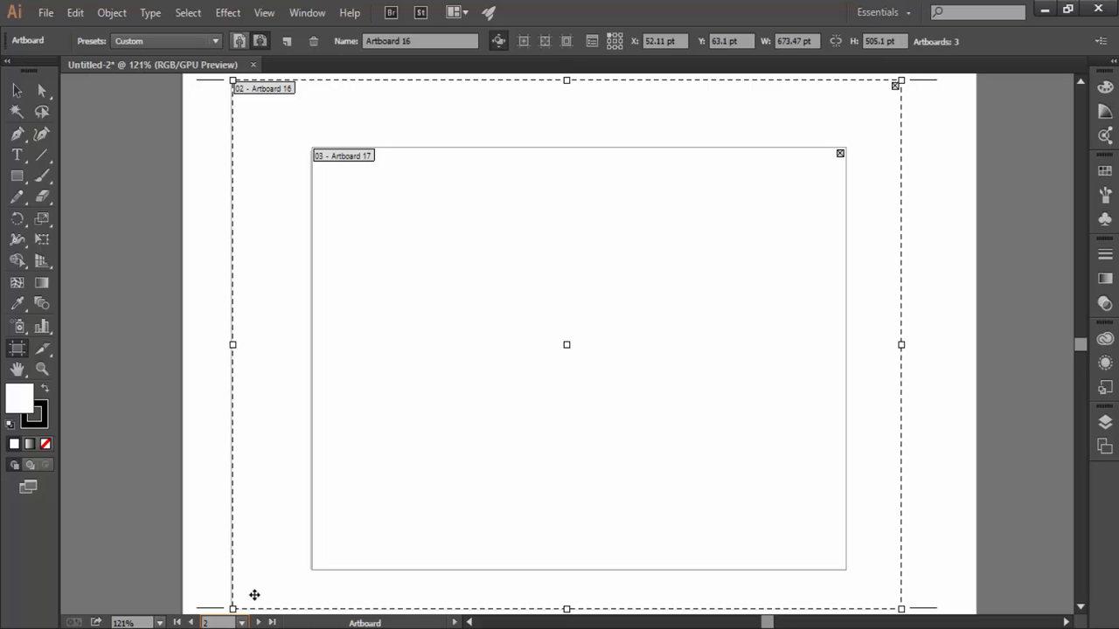
{"action": "mouse_move", "coordinate": [259, 623]}
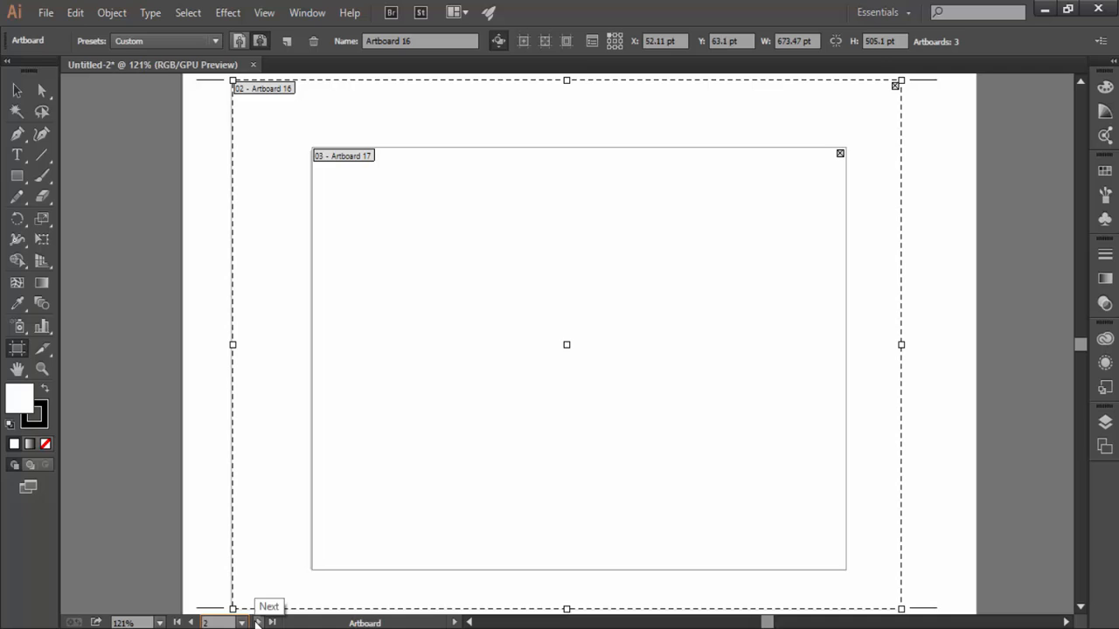
{"action": "mouse_move", "coordinate": [272, 623]}
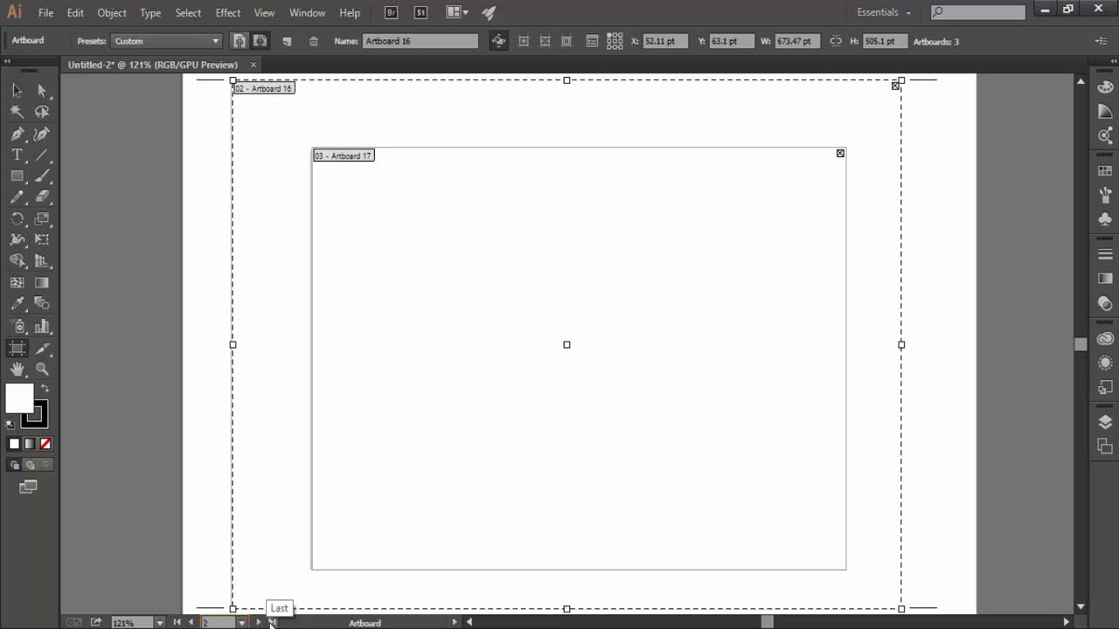
{"action": "mouse_move", "coordinate": [269, 622]}
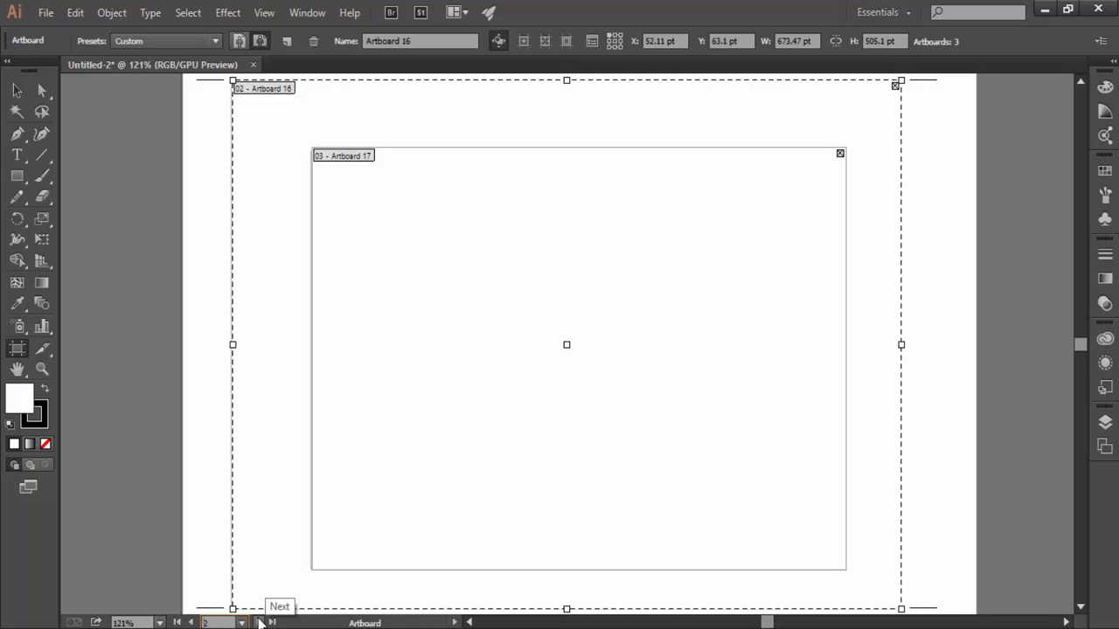
{"action": "mouse_move", "coordinate": [190, 622]}
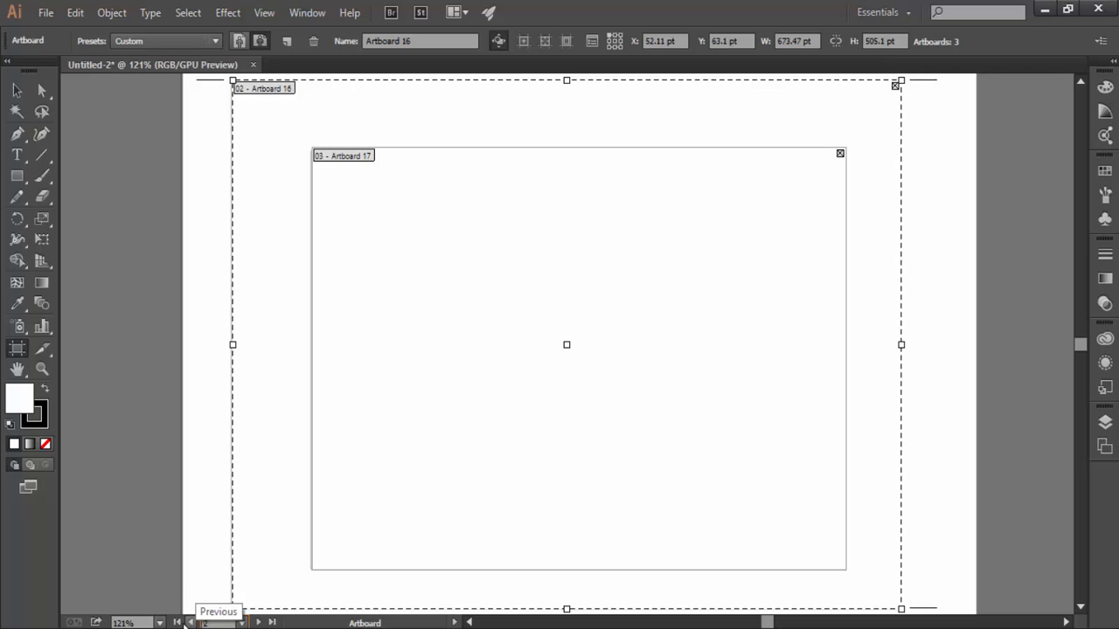
{"action": "mouse_move", "coordinate": [178, 623]}
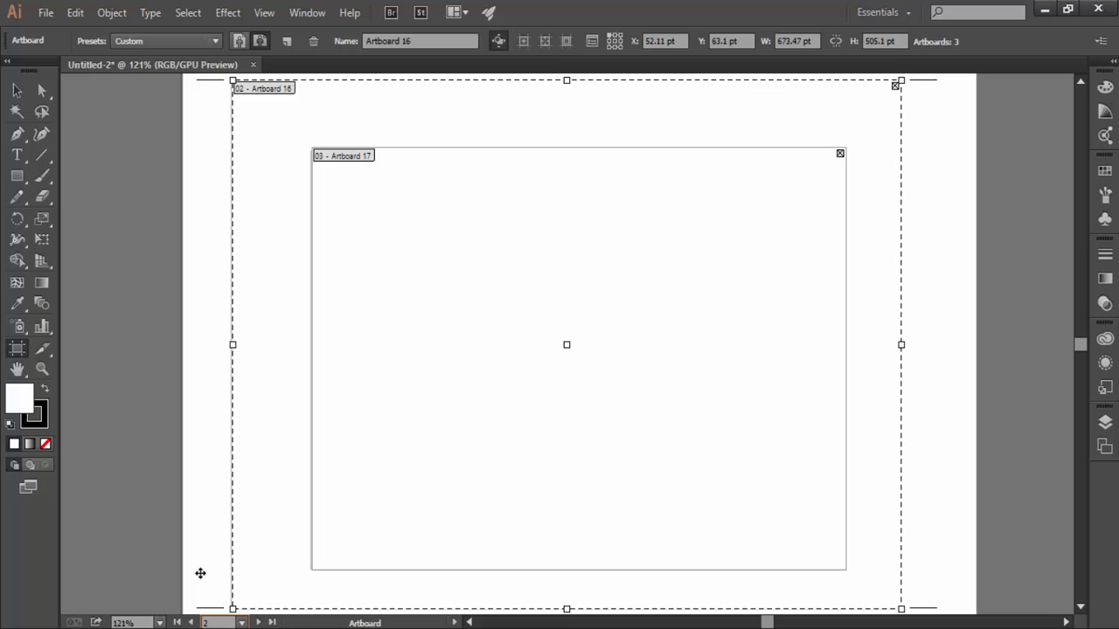
{"action": "mouse_move", "coordinate": [479, 528]}
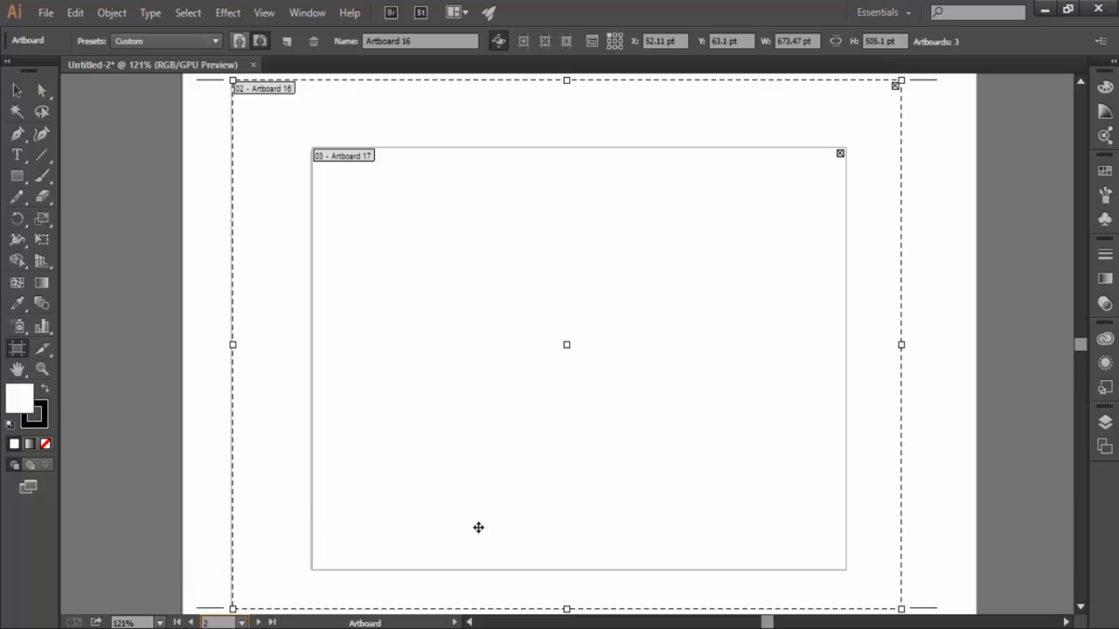
{"action": "mouse_move", "coordinate": [1024, 521]}
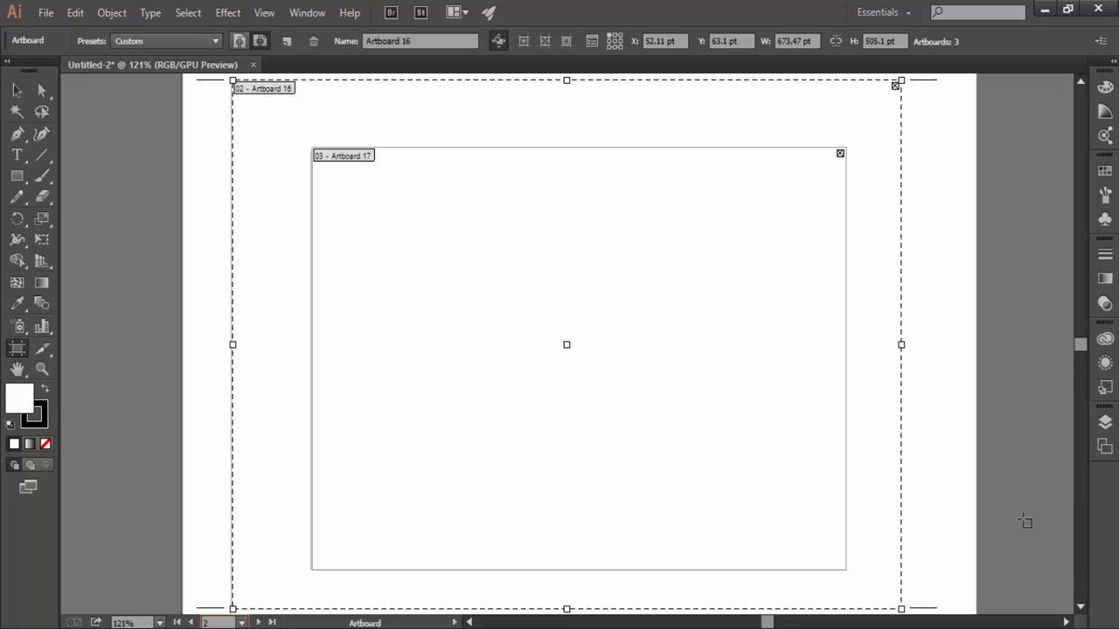